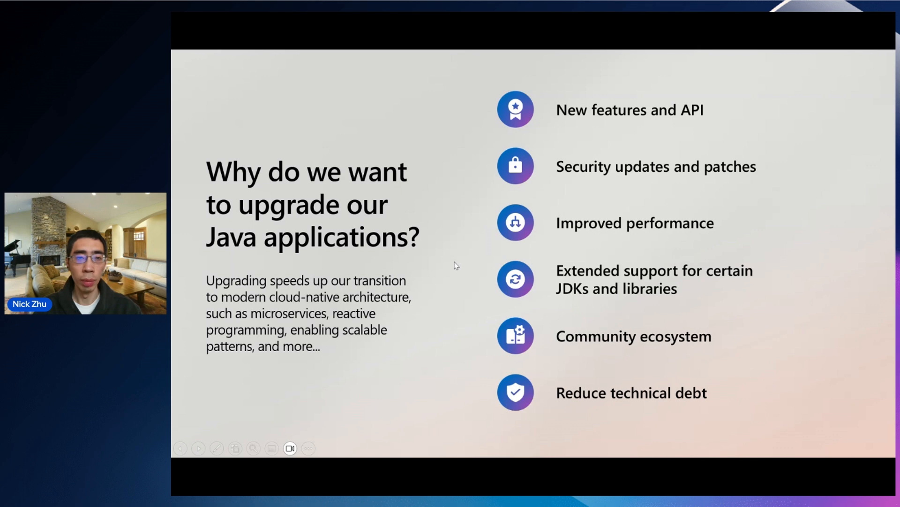
pyautogui.moveTo(460, 251)
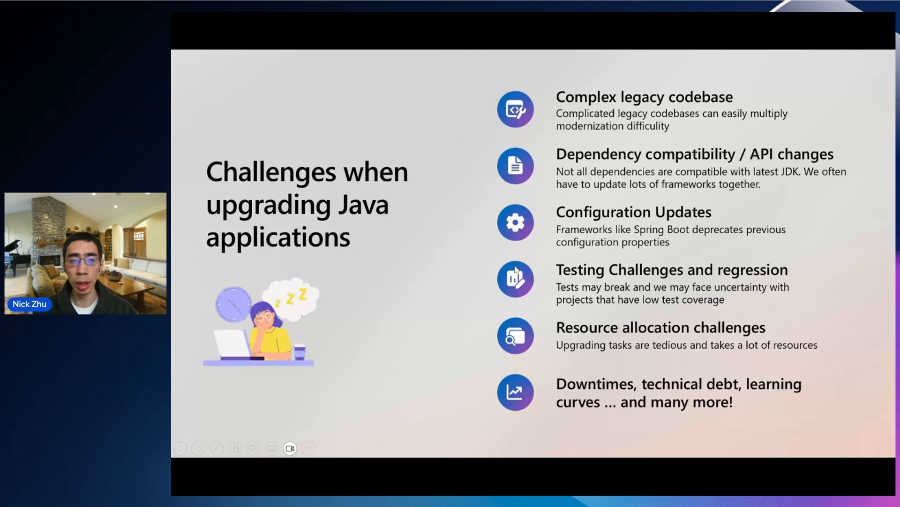
pyautogui.moveTo(474, 321)
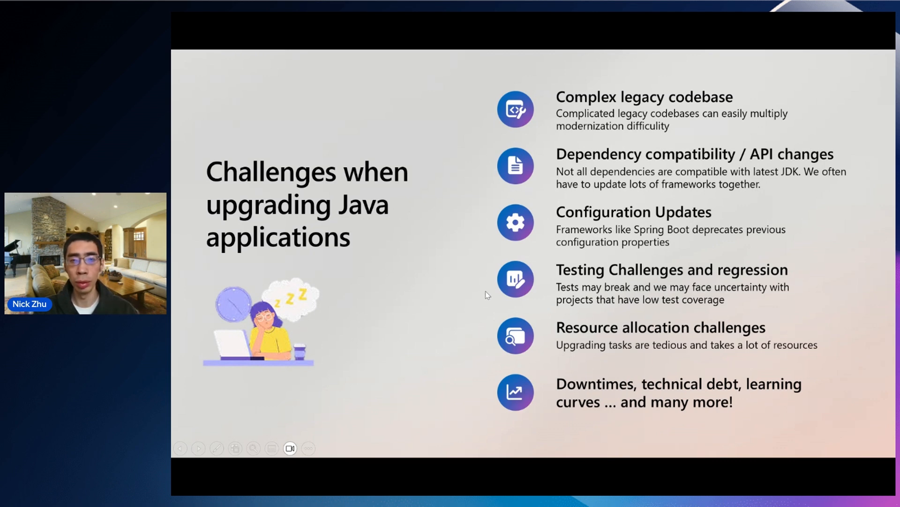
pyautogui.moveTo(479, 301)
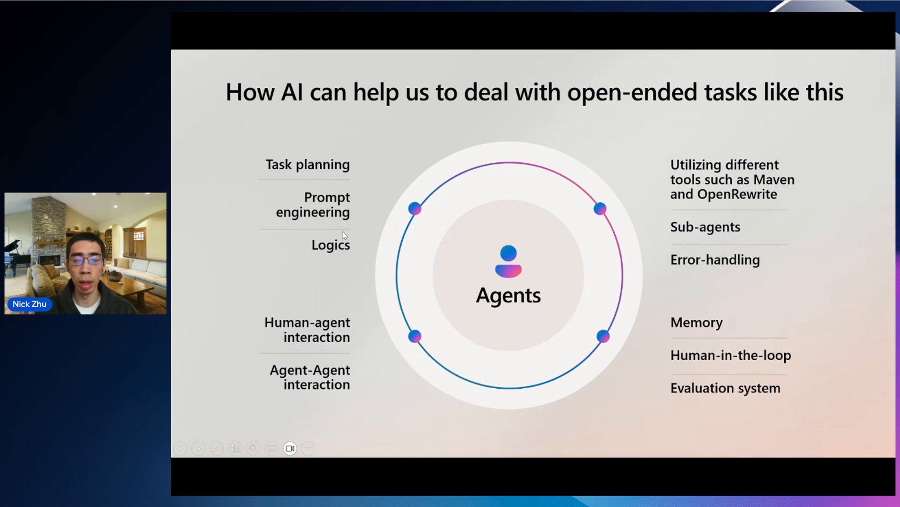
pyautogui.moveTo(416, 219)
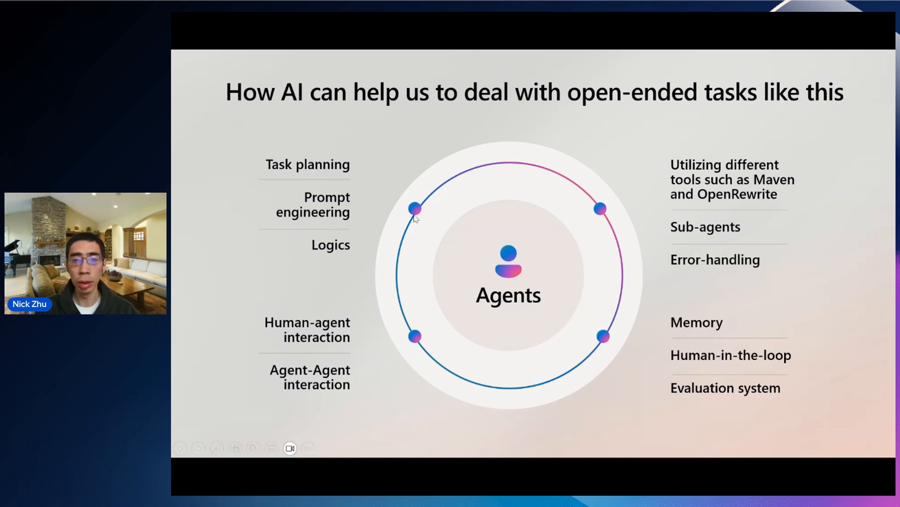
pyautogui.moveTo(489, 205)
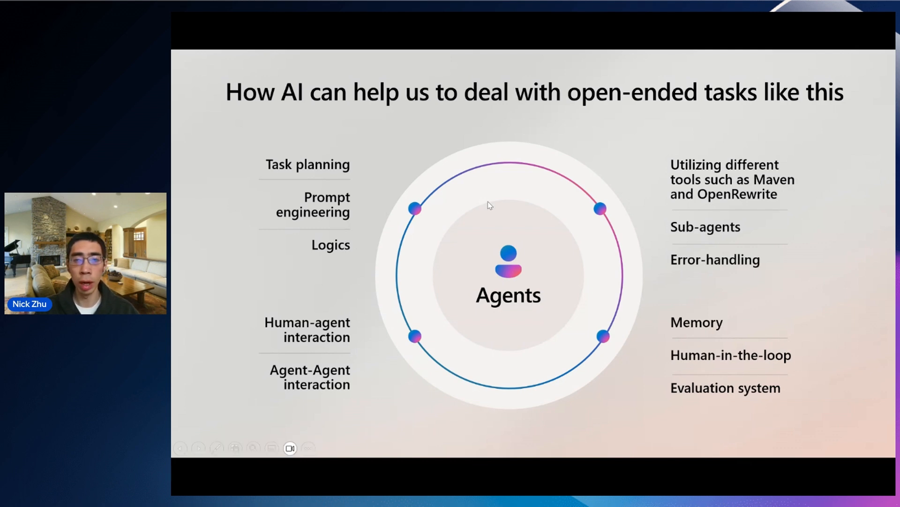
pyautogui.moveTo(530, 201)
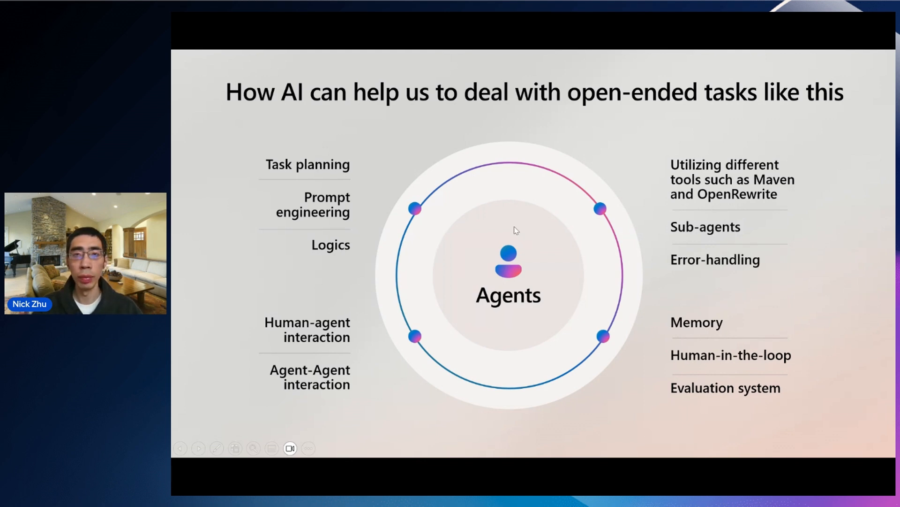
pyautogui.moveTo(528, 239)
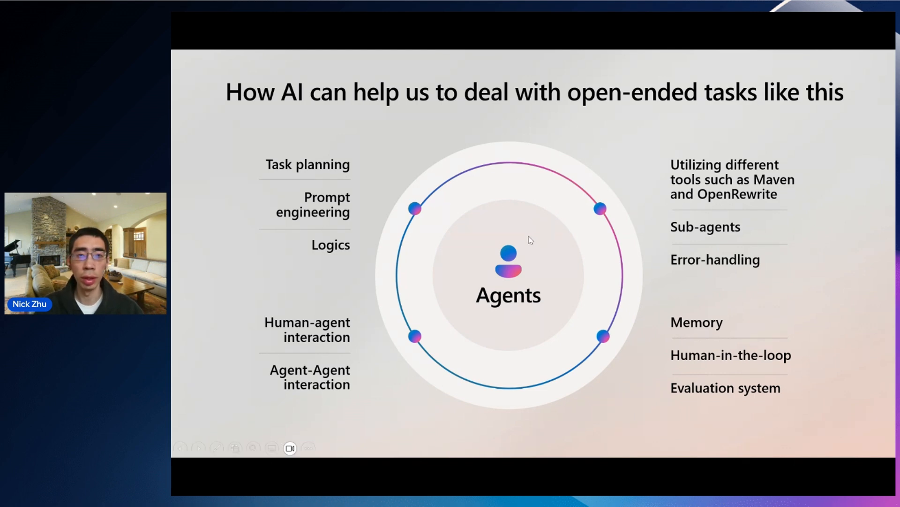
pyautogui.moveTo(507, 245)
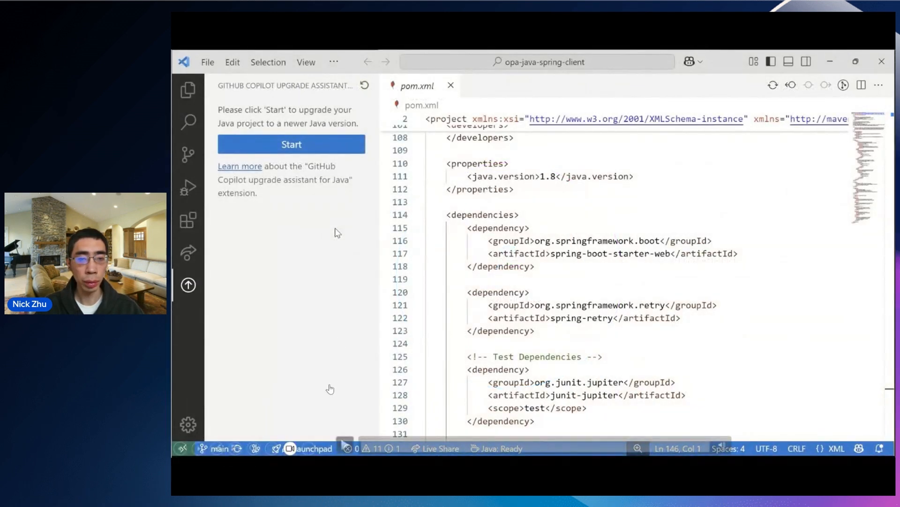
pyautogui.moveTo(360, 346)
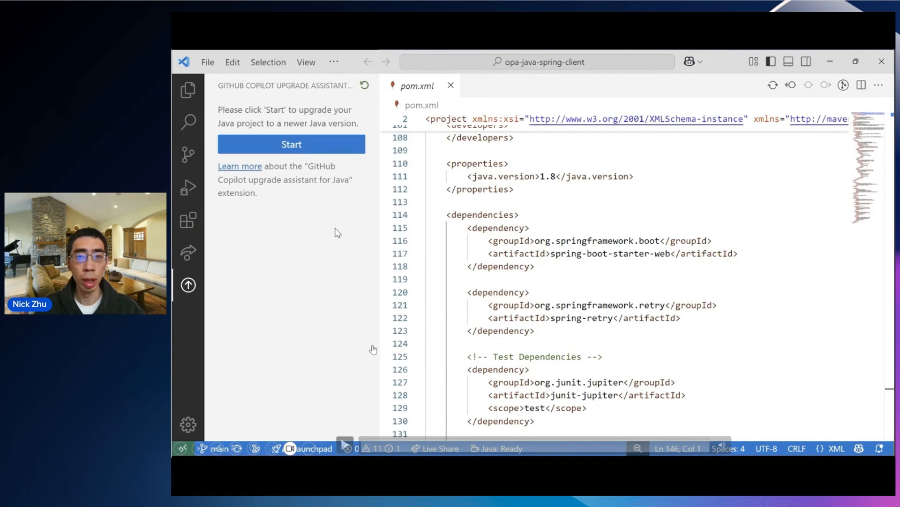
pyautogui.moveTo(352, 395)
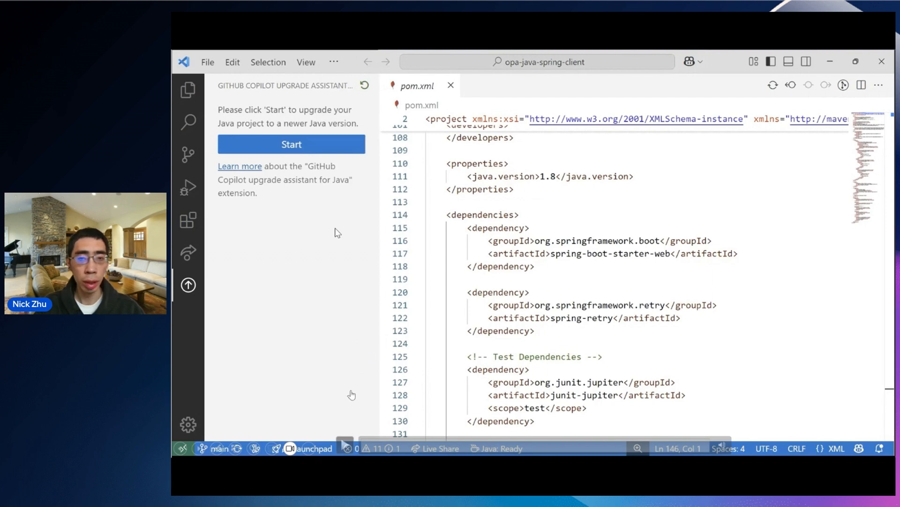
pyautogui.moveTo(367, 372)
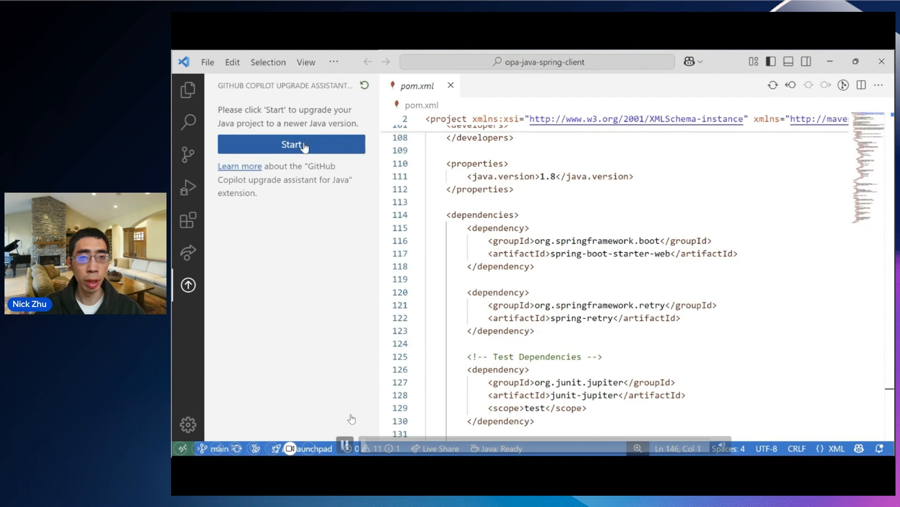
# - Start the upgrade setup and keep Java 21 as the target version from the version list
pyautogui.click(290, 144)
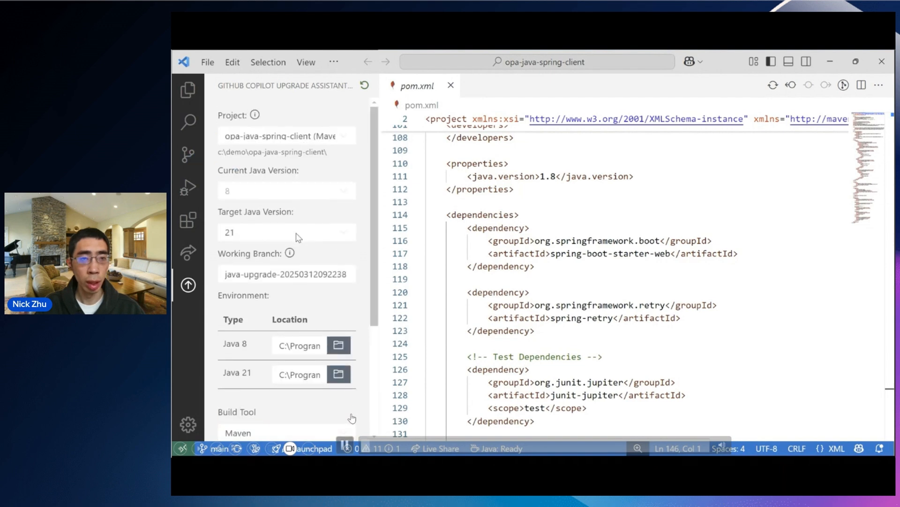
pyautogui.click(287, 232)
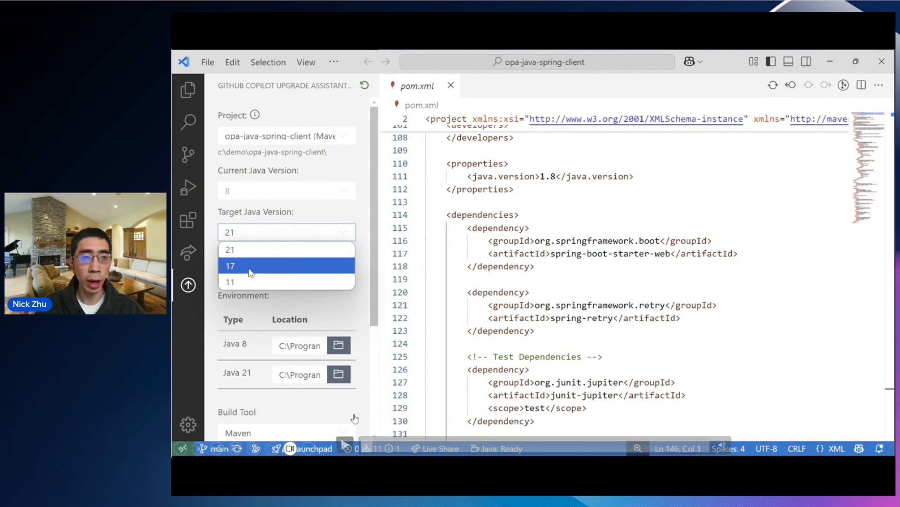
pyautogui.moveTo(362, 408)
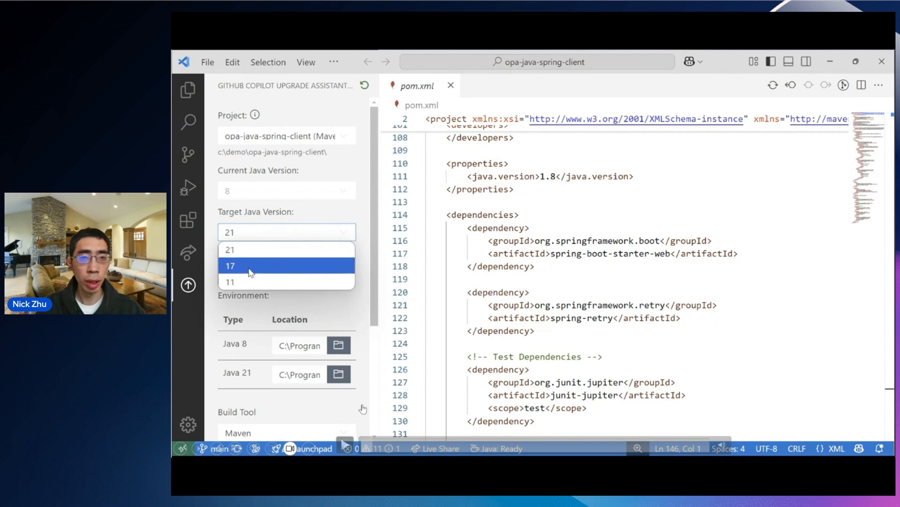
pyautogui.moveTo(370, 382)
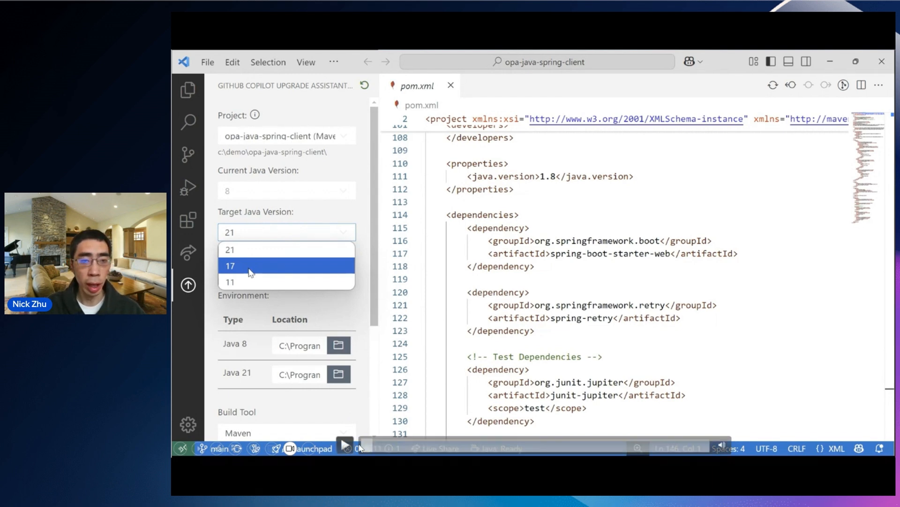
pyautogui.click(230, 249)
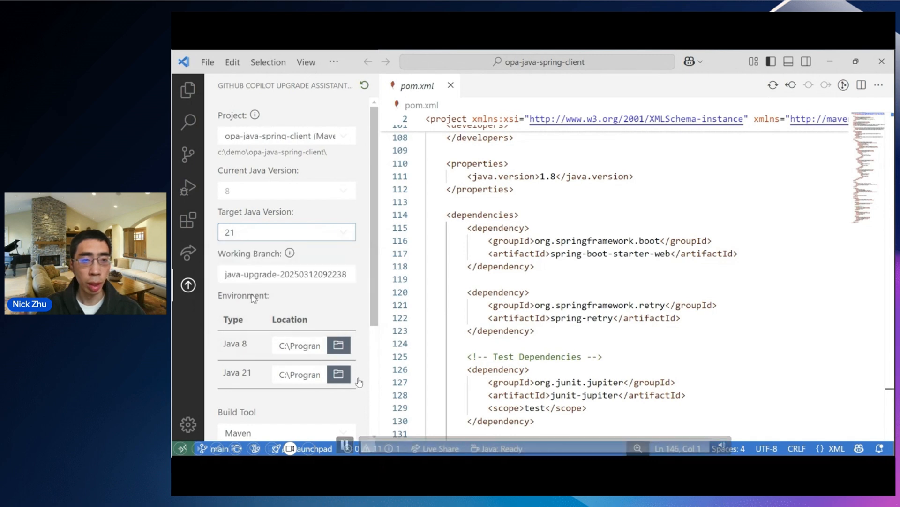
pyautogui.scroll(-3)
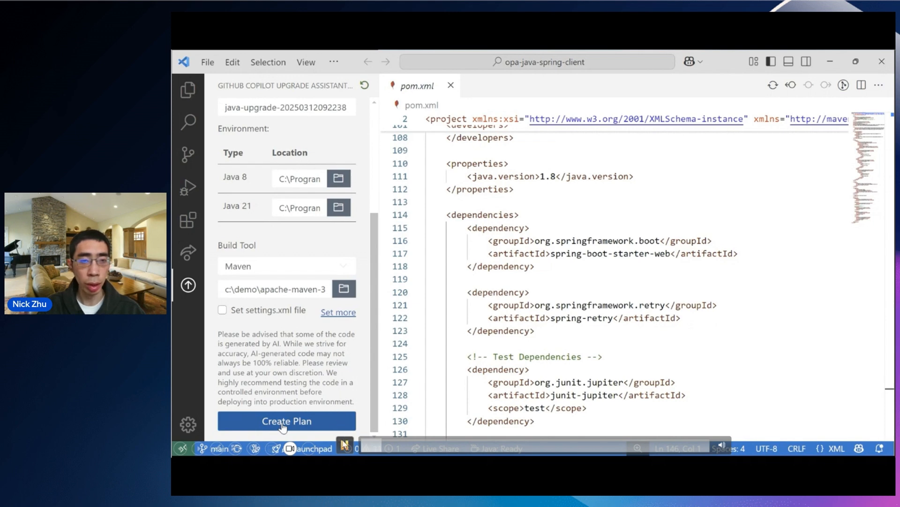
# - Create the upgrade plan and keep the recommended Spring Boot 3.2.11 version
pyautogui.click(286, 420)
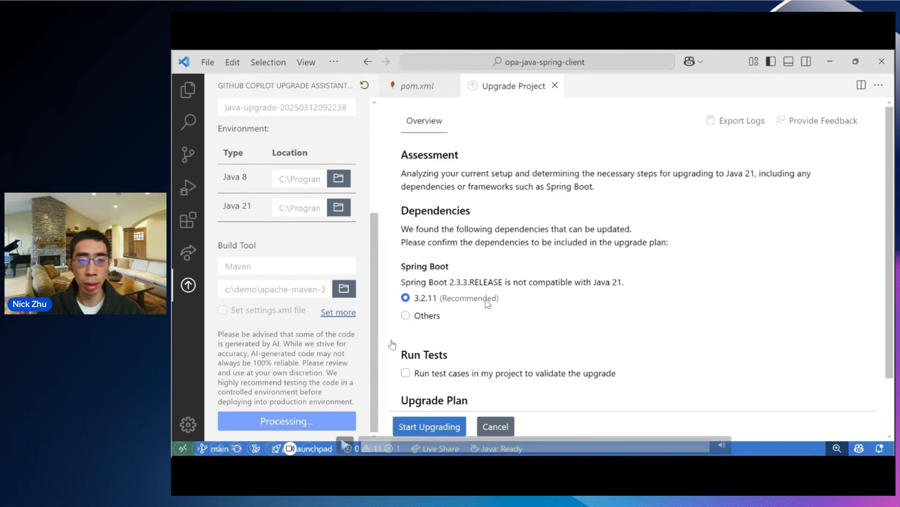
pyautogui.moveTo(383, 359)
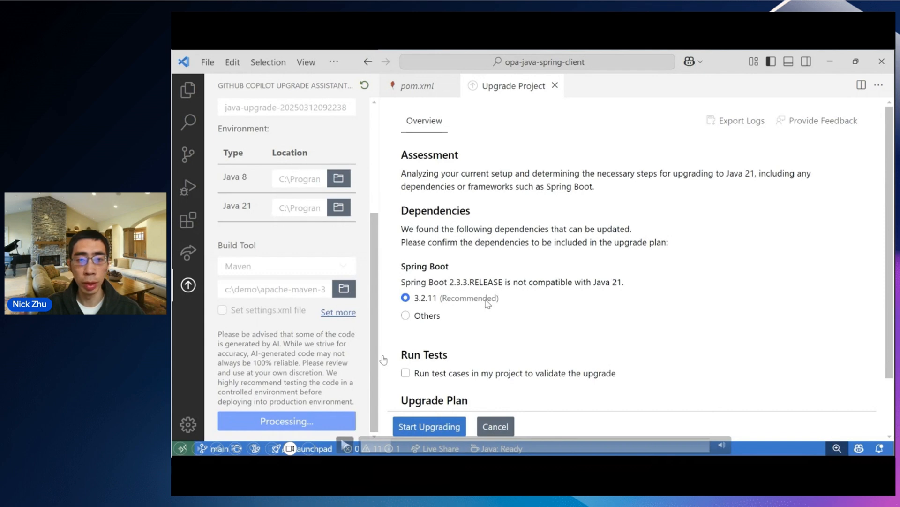
pyautogui.moveTo(349, 418)
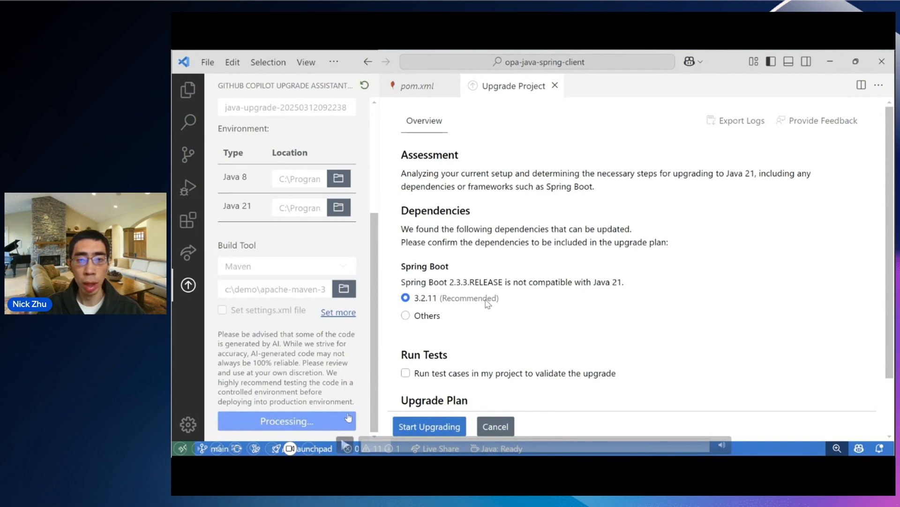
pyautogui.moveTo(529, 296)
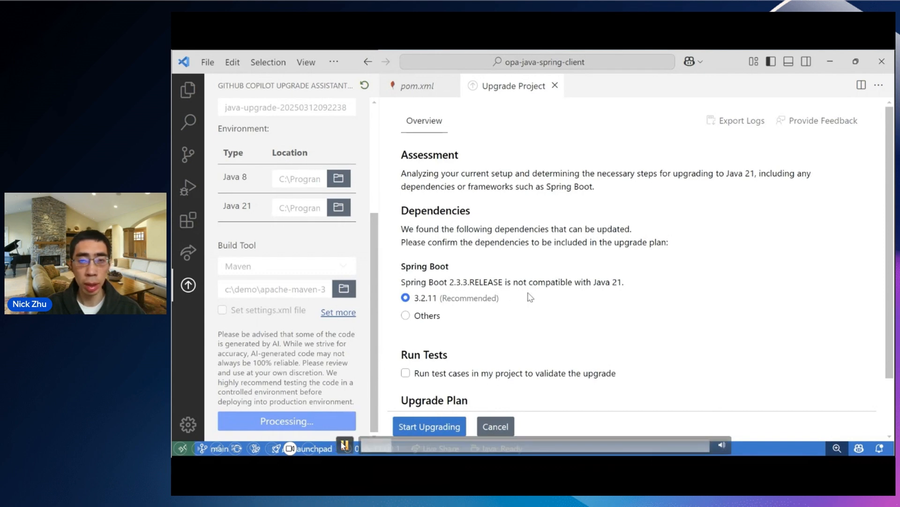
pyautogui.scroll(-3)
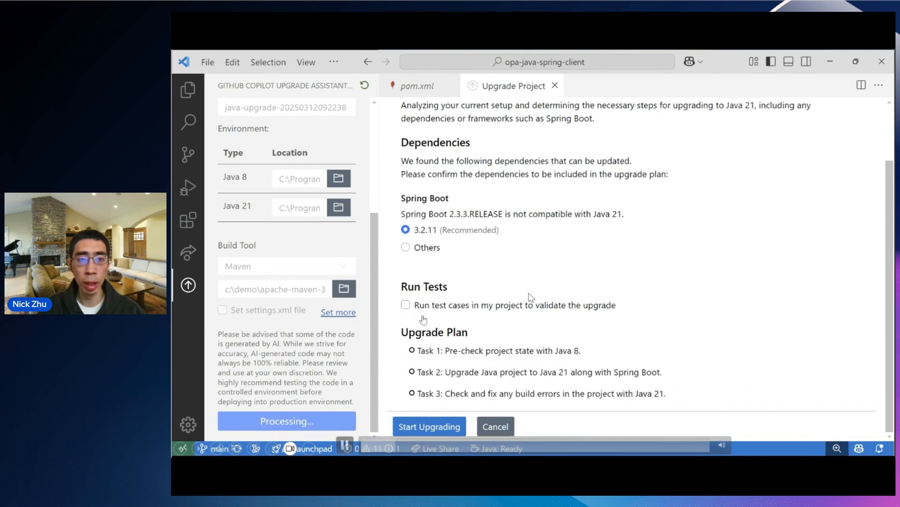
pyautogui.click(405, 246)
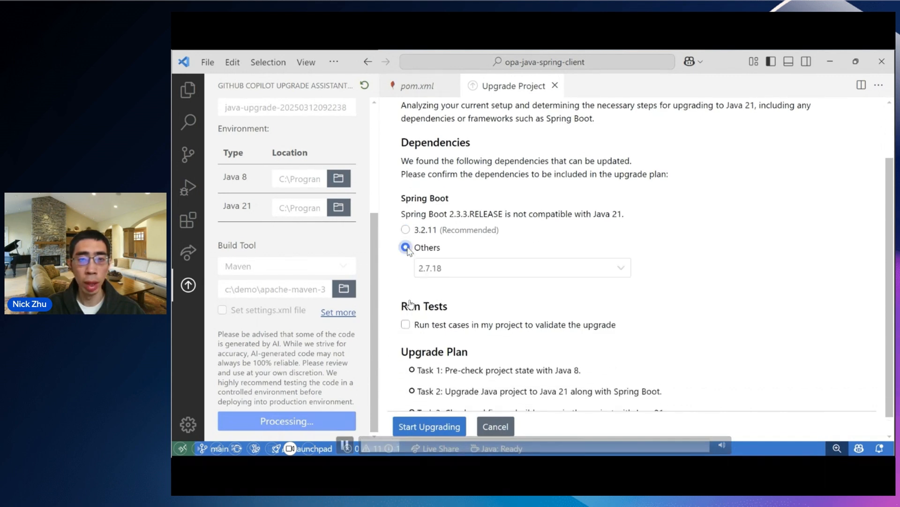
pyautogui.click(405, 230)
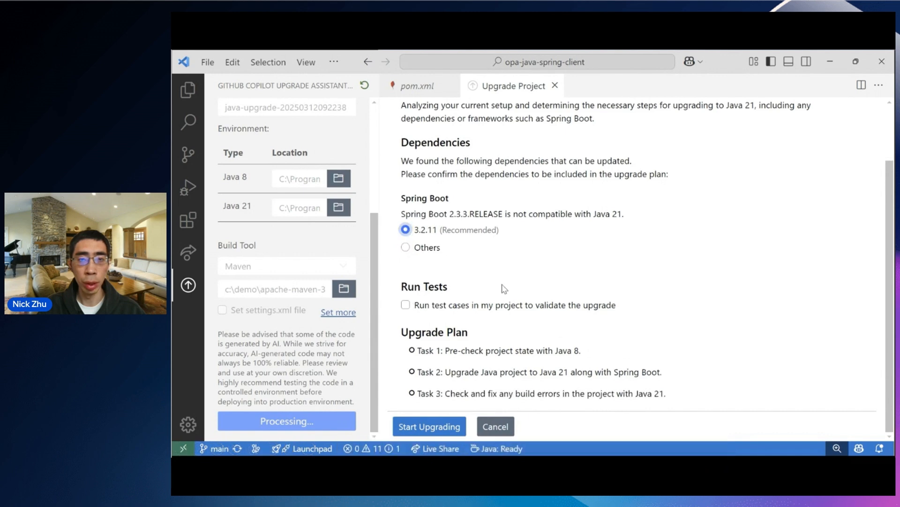
# - Enable running tests, accept the AI-generated test risks, and start the Java 21 upgrade
pyautogui.click(405, 304)
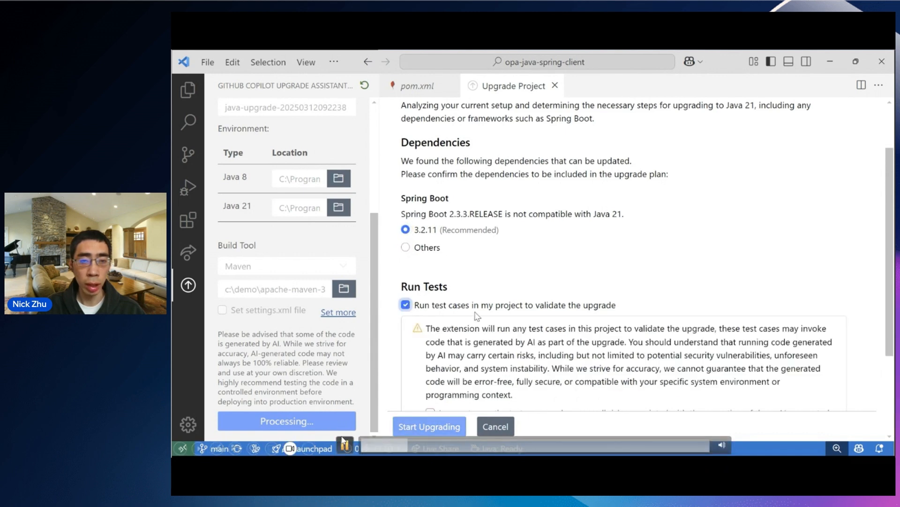
pyautogui.scroll(-3)
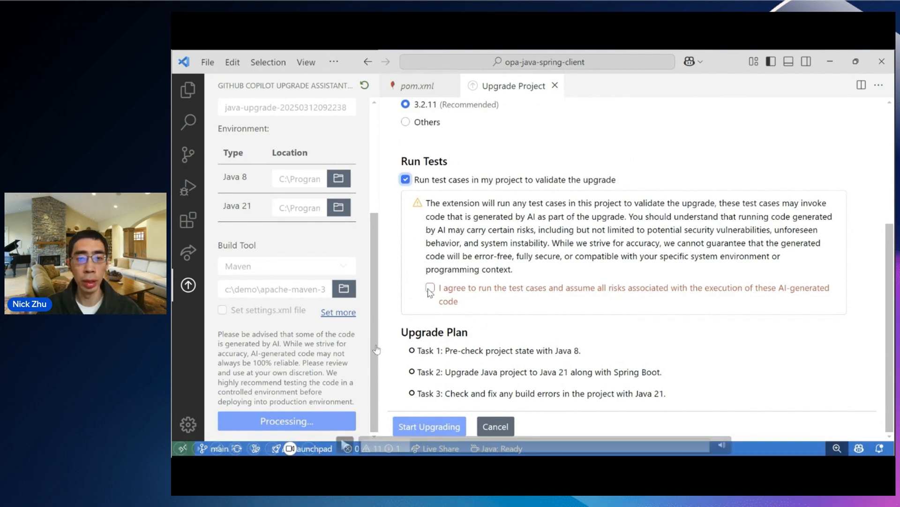
pyautogui.click(431, 287)
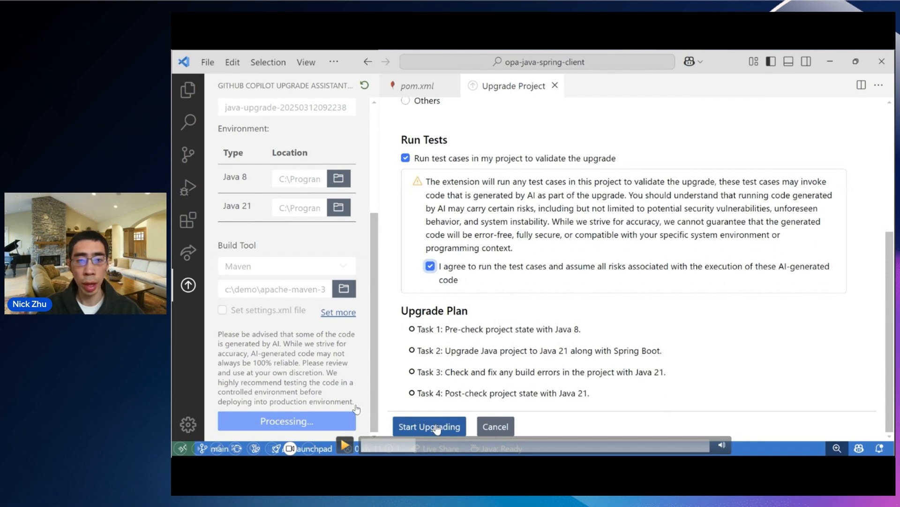
pyautogui.moveTo(347, 445)
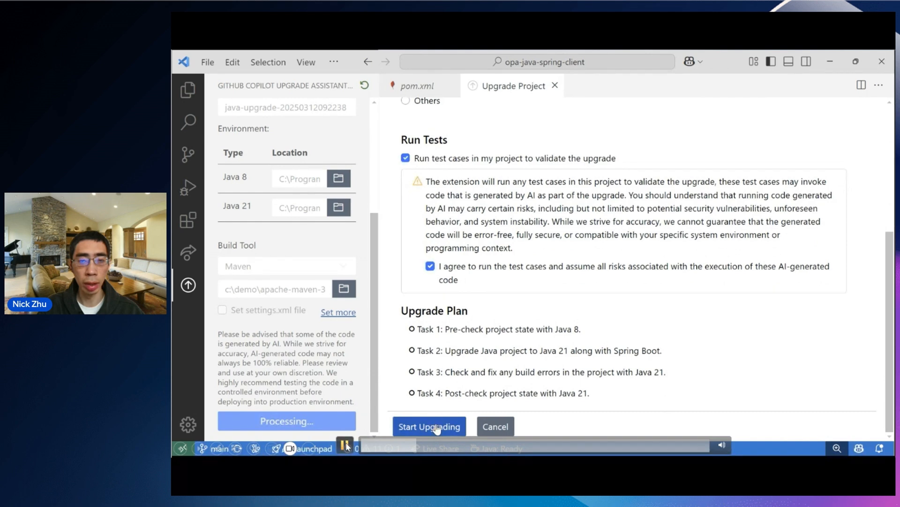
pyautogui.click(428, 426)
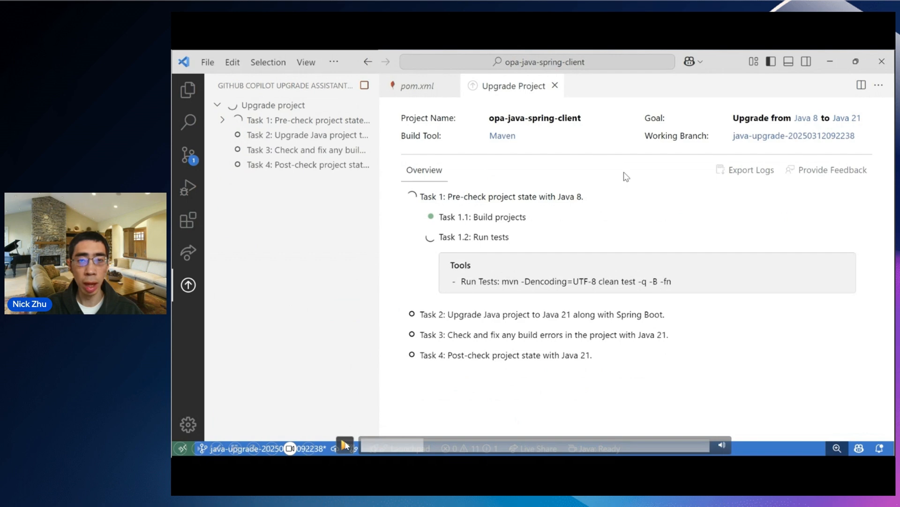
# - Let Tasks 1 and 2 complete while Task 3 begins building the project
pyautogui.click(344, 446)
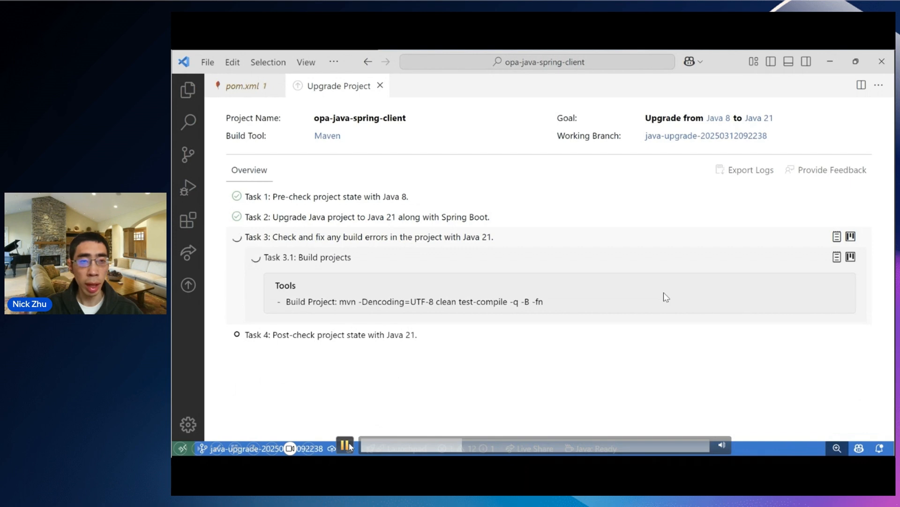
# - Follow Task 3's repeated build-and-fix cycles on the PDPClient read-timeout errors
pyautogui.click(345, 445)
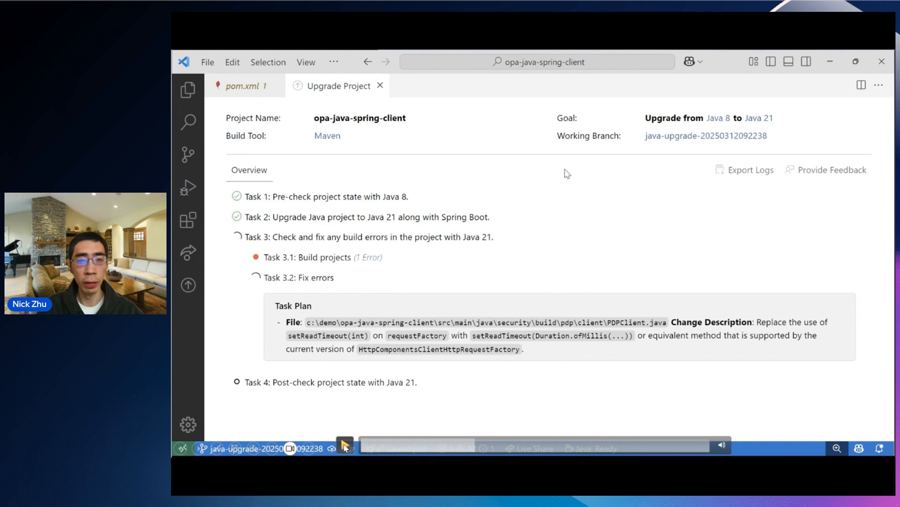
pyautogui.moveTo(347, 431)
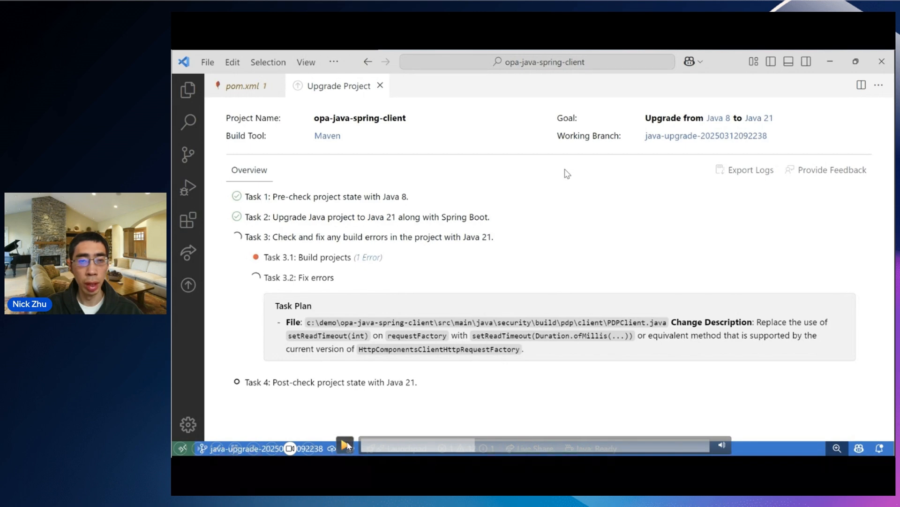
pyautogui.click(344, 444)
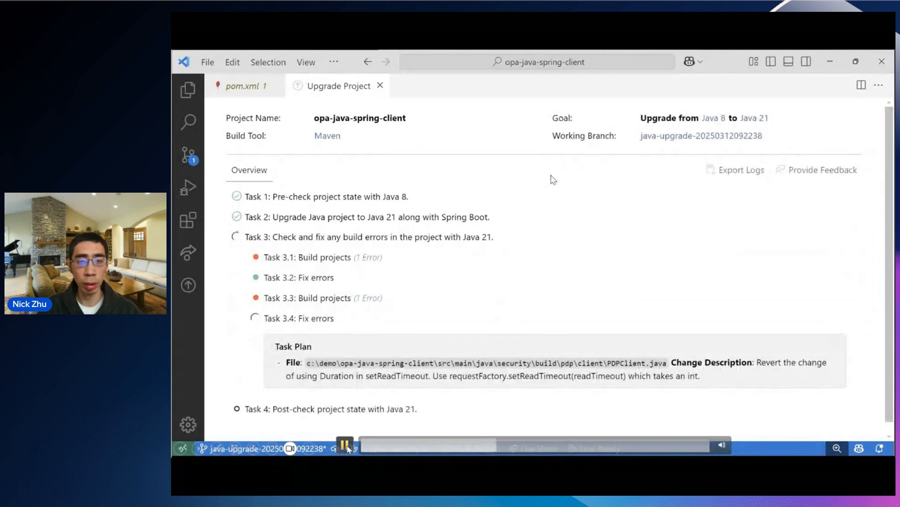
pyautogui.click(344, 444)
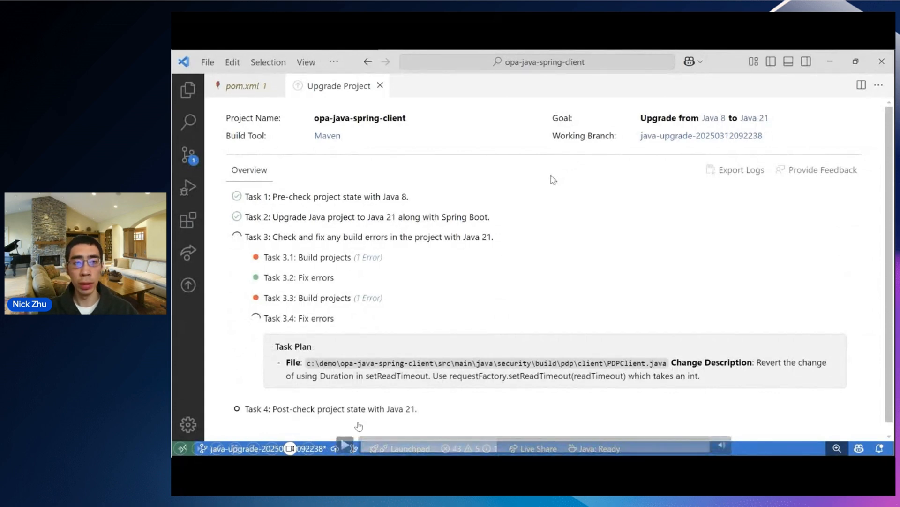
pyautogui.moveTo(354, 435)
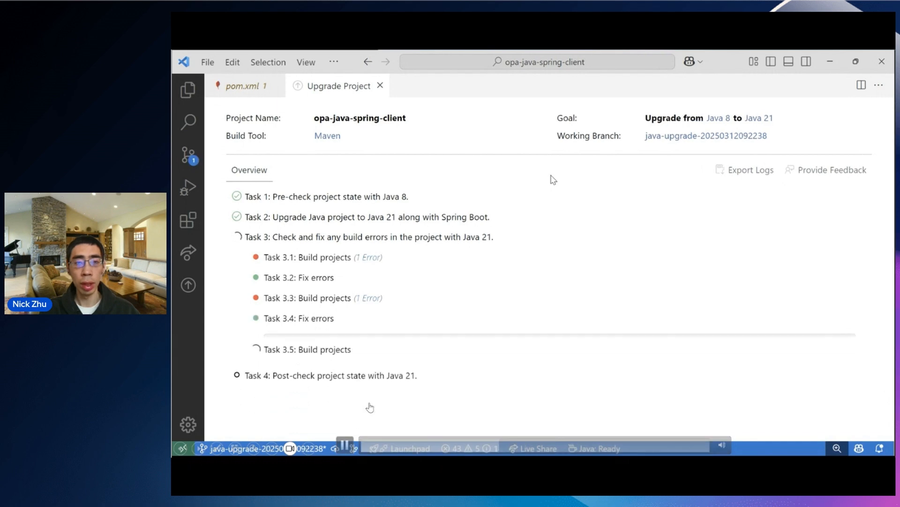
pyautogui.click(307, 339)
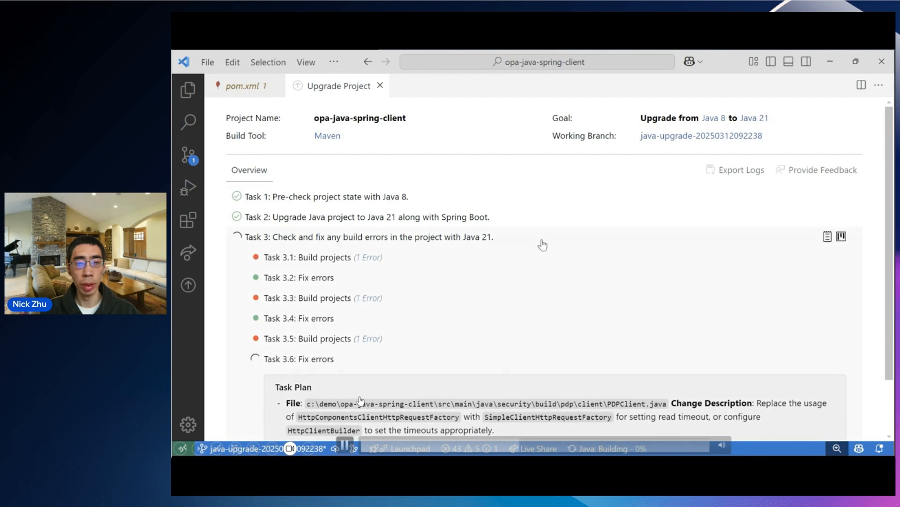
pyautogui.scroll(-3)
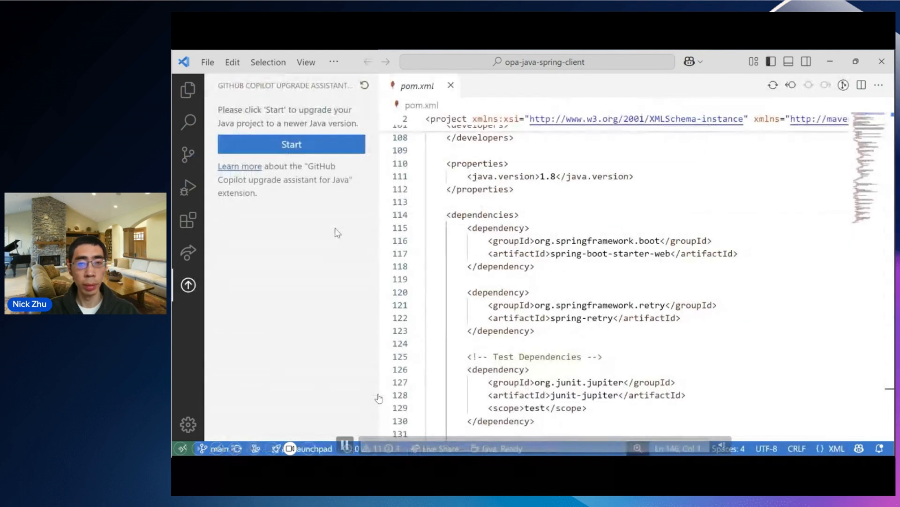
pyautogui.click(291, 144)
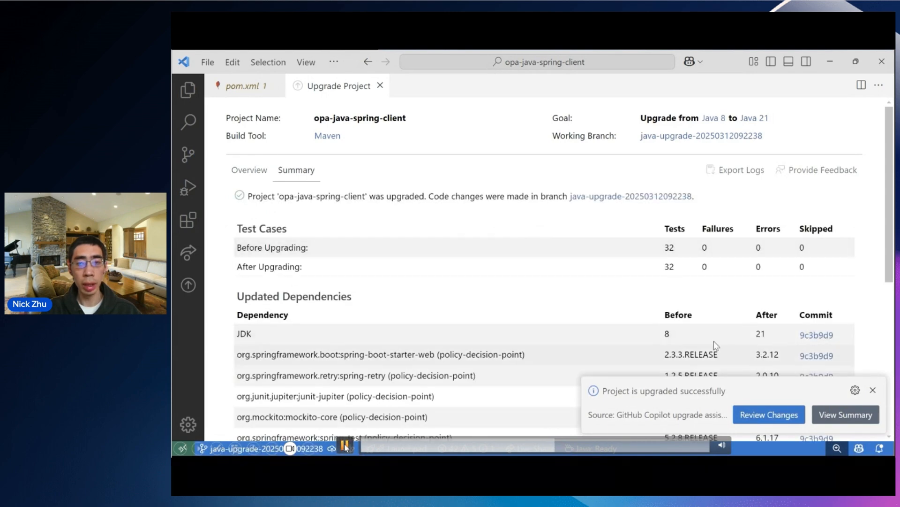
pyautogui.moveTo(656, 315)
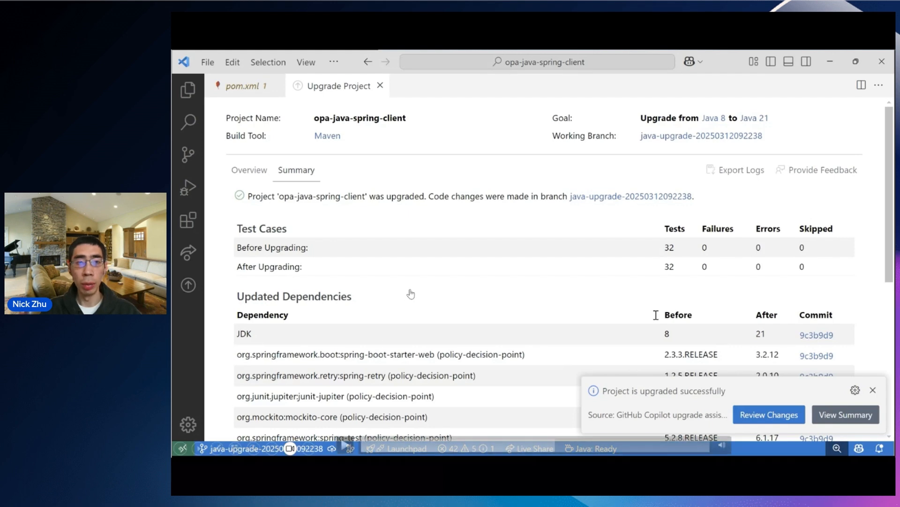
pyautogui.moveTo(368, 356)
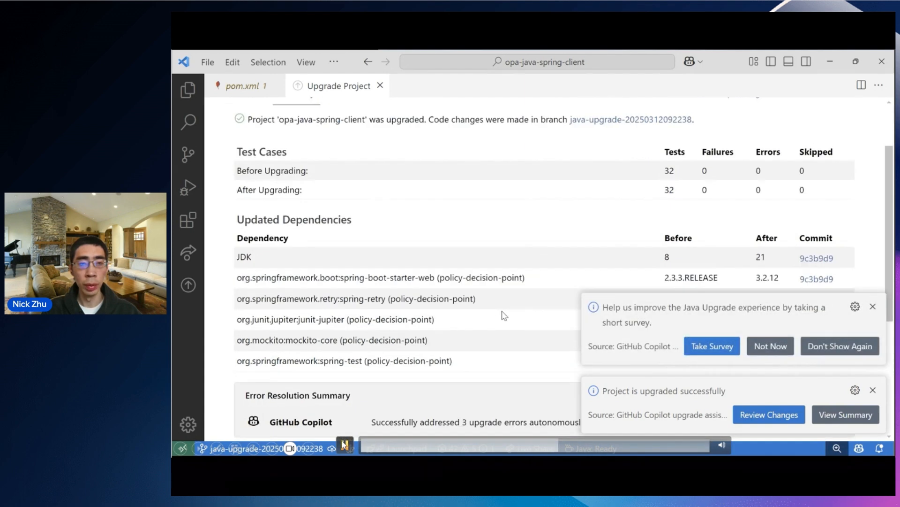
# - Scroll the Summary's dependency versions and commits, then review changes in Source Control
pyautogui.scroll(-3)
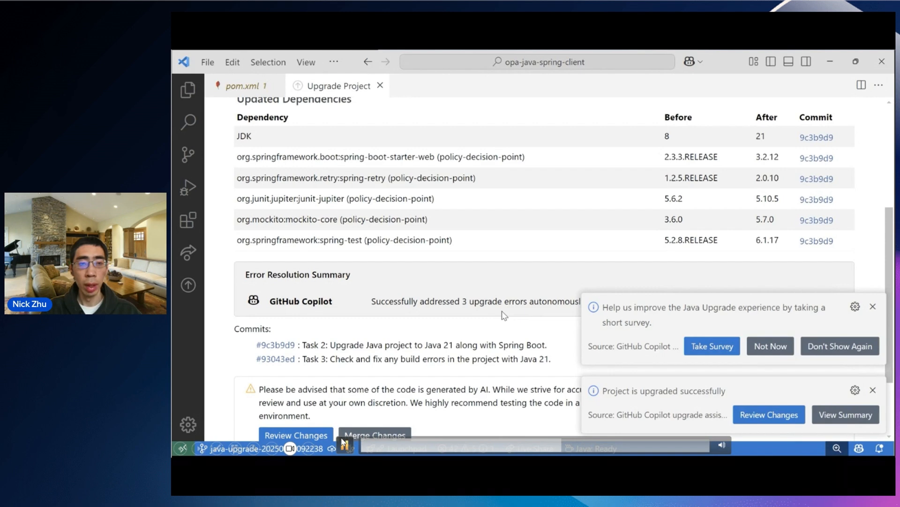
pyautogui.scroll(-3)
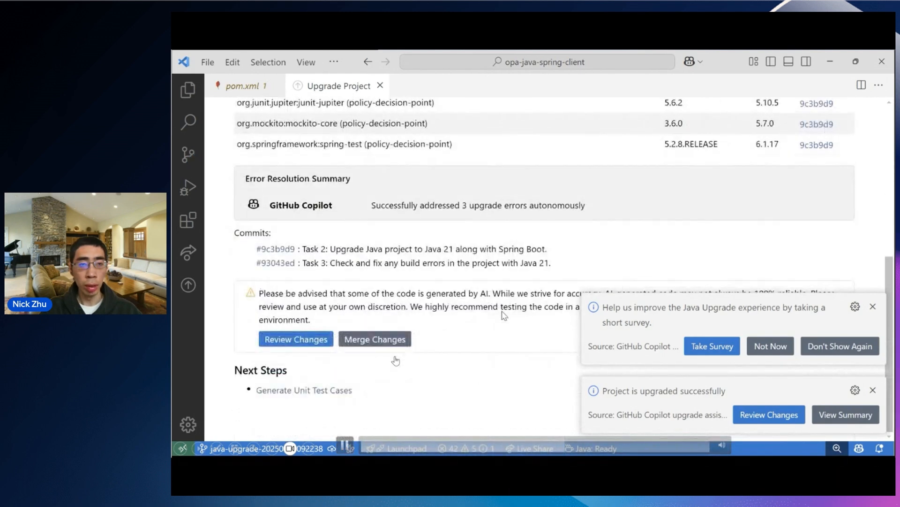
pyautogui.click(187, 154)
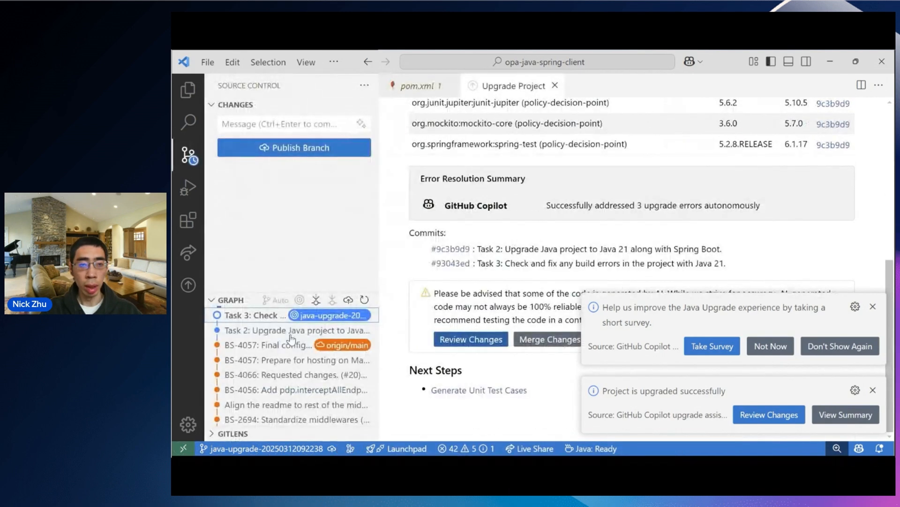
# - Inspect the Task 2 and Task 3 commit diffs, then close the diff to return to the summary
pyautogui.click(296, 330)
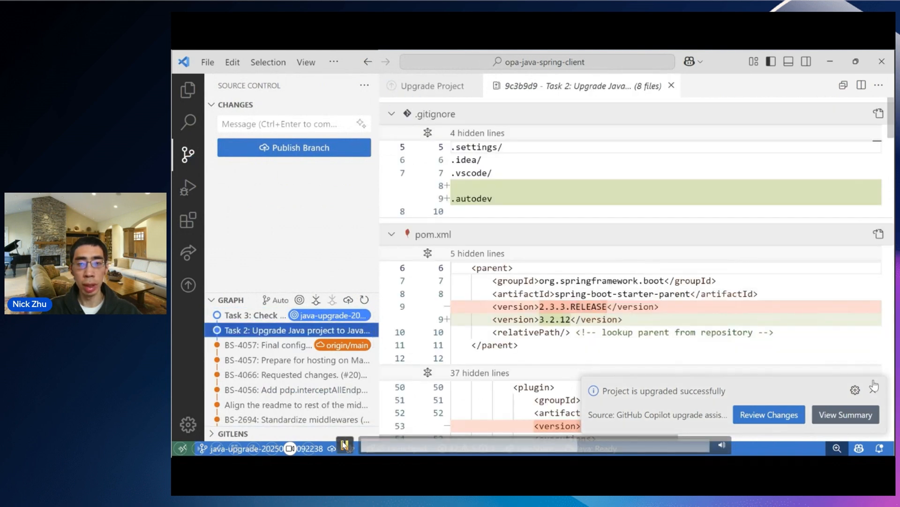
pyautogui.scroll(-3)
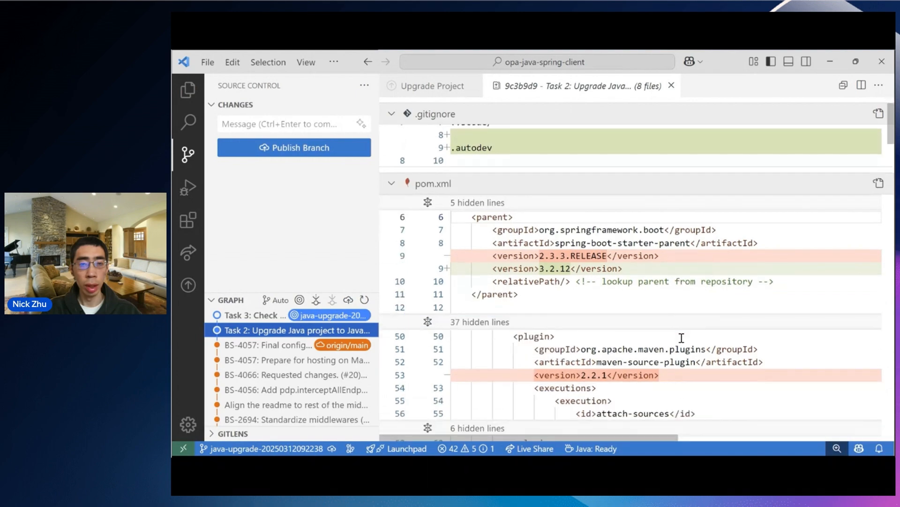
pyautogui.scroll(-3)
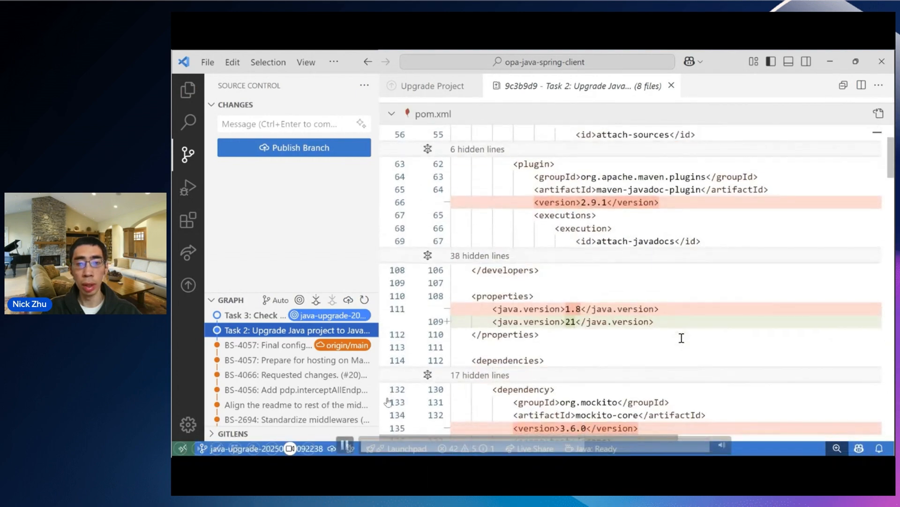
pyautogui.scroll(-3)
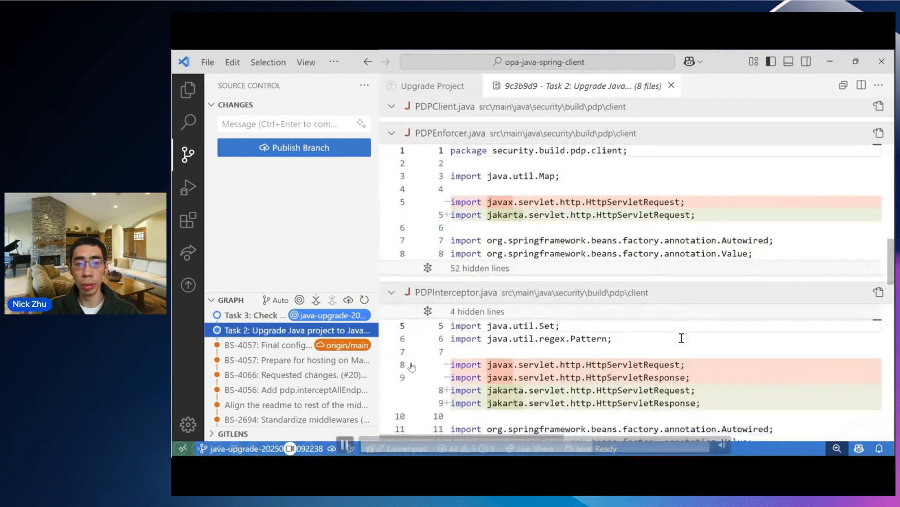
pyautogui.scroll(-3)
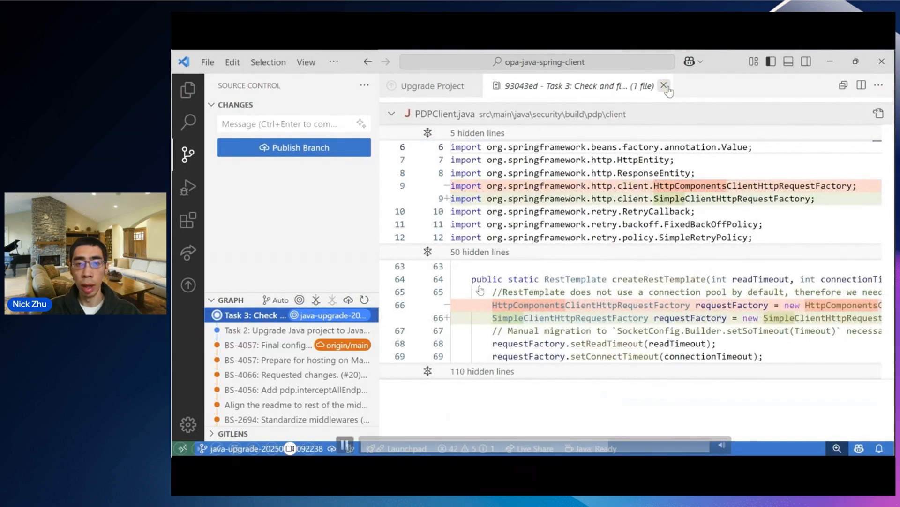
pyautogui.click(664, 85)
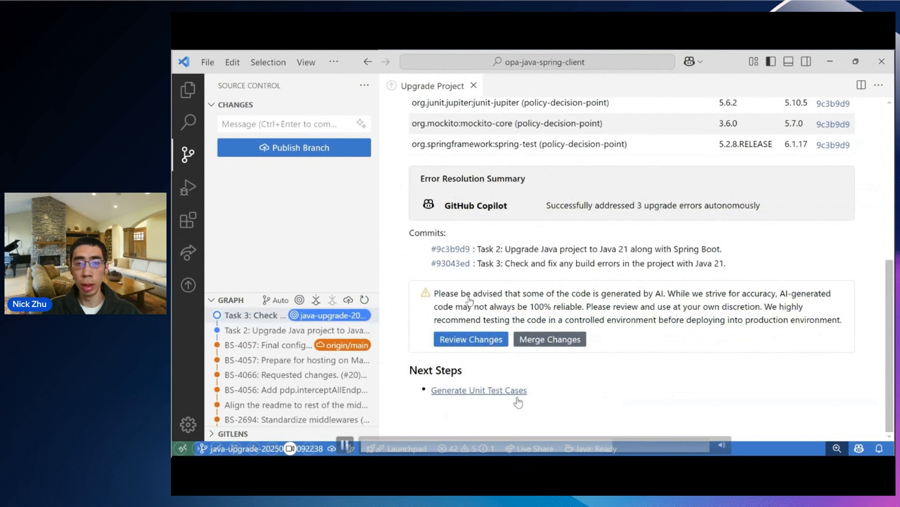
# - Generate unit test cases, confirming the AI-test warning, and show the generation logs
pyautogui.click(479, 390)
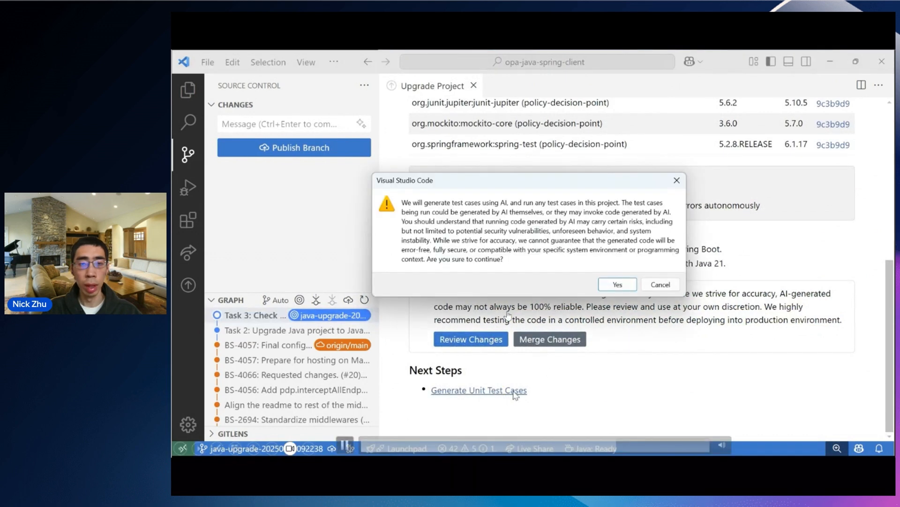
pyautogui.moveTo(585, 380)
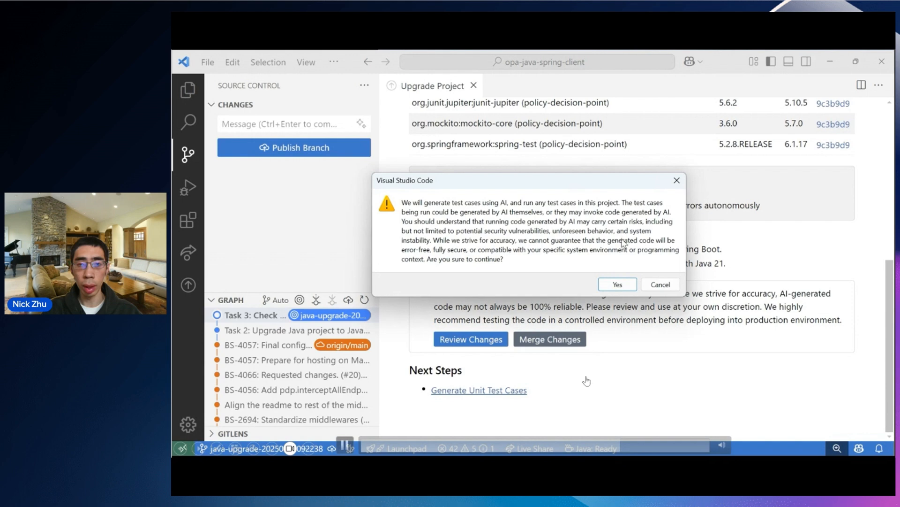
pyautogui.click(616, 285)
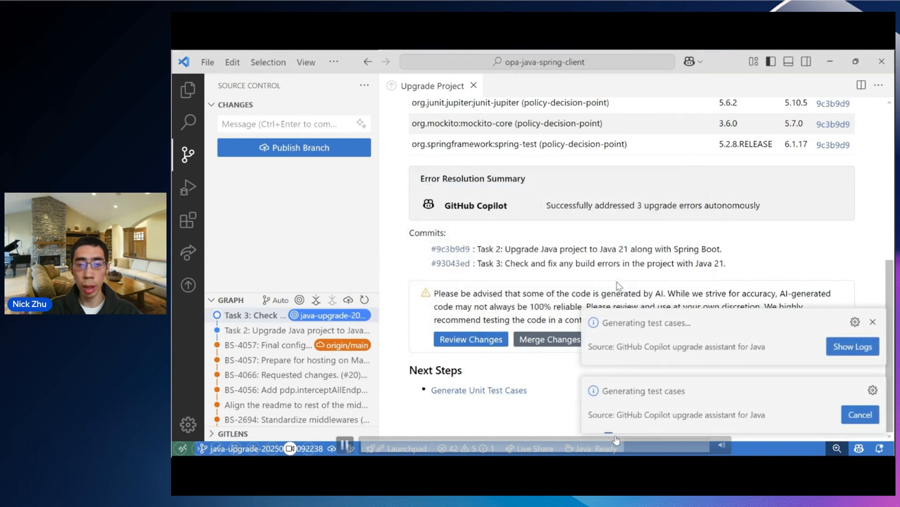
pyautogui.click(478, 390)
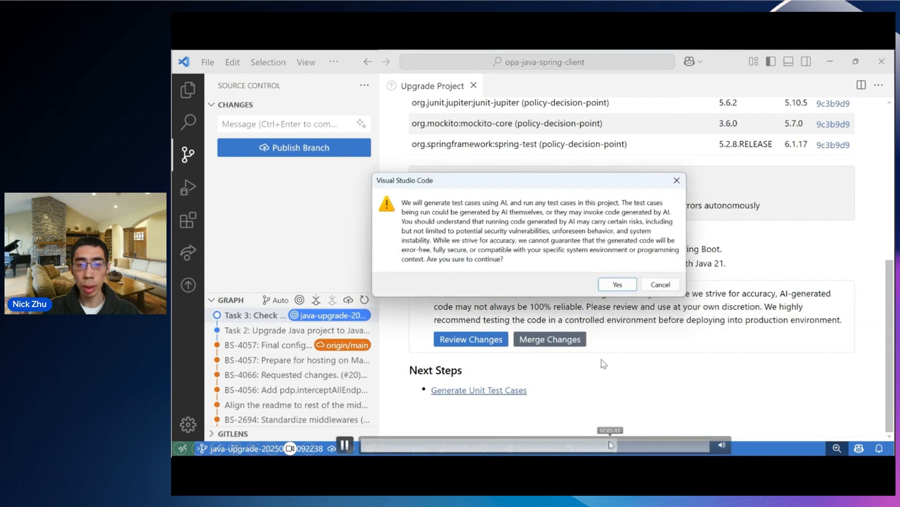
pyautogui.click(616, 284)
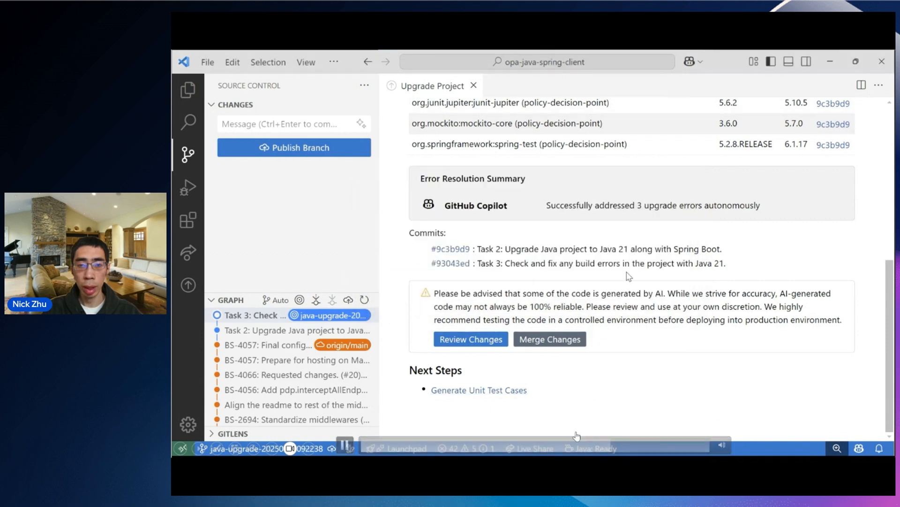
pyautogui.moveTo(478, 390)
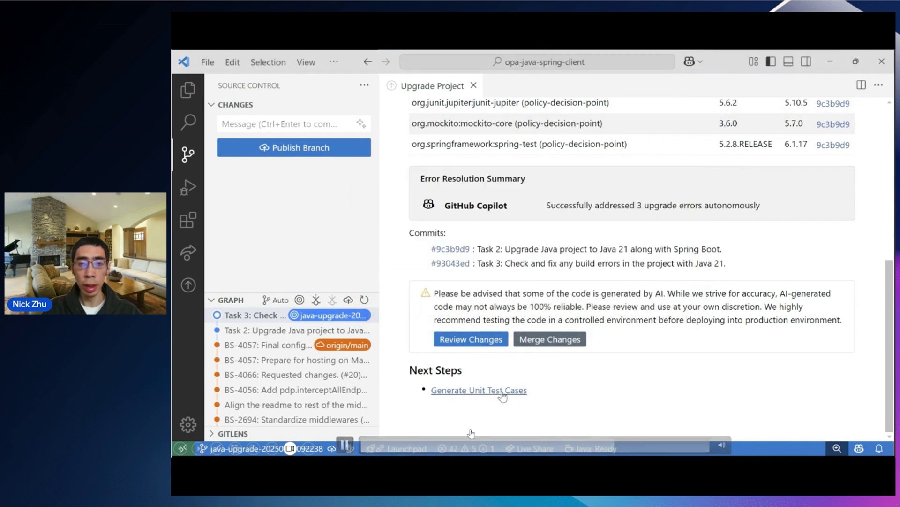
pyautogui.click(479, 391)
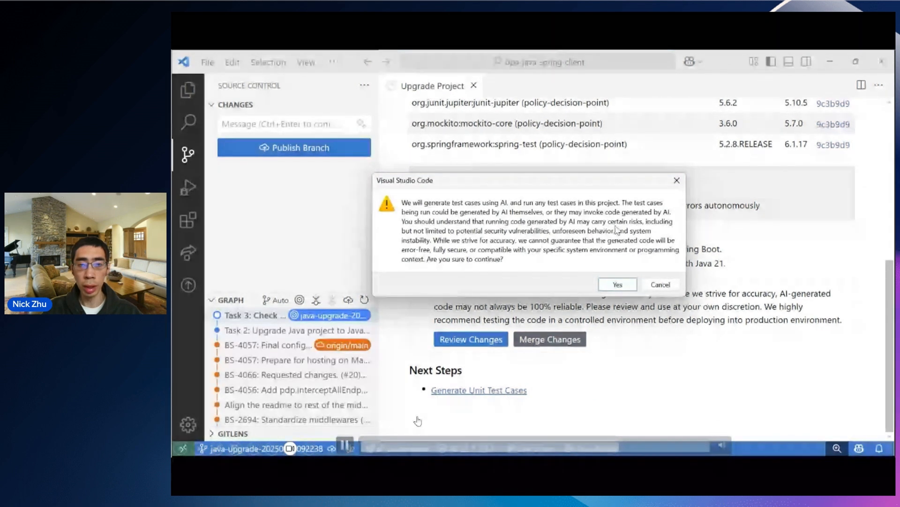
pyautogui.click(616, 285)
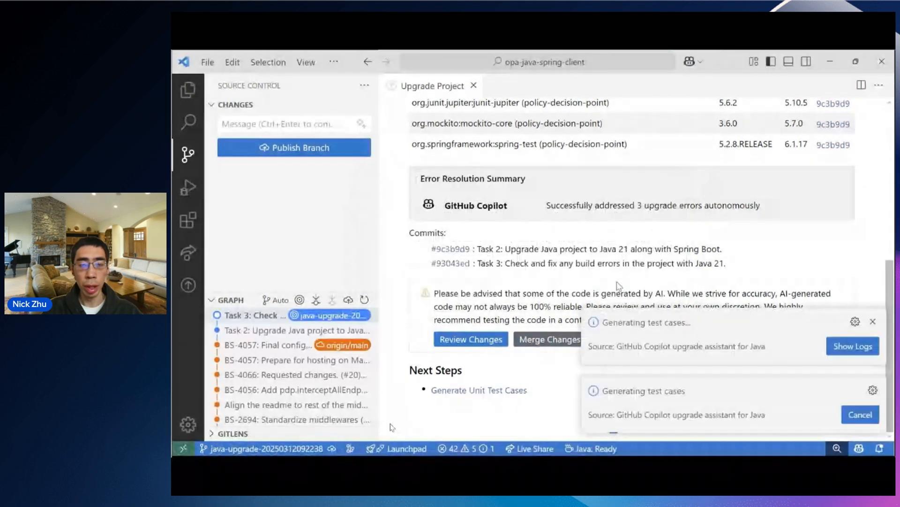
pyautogui.click(852, 347)
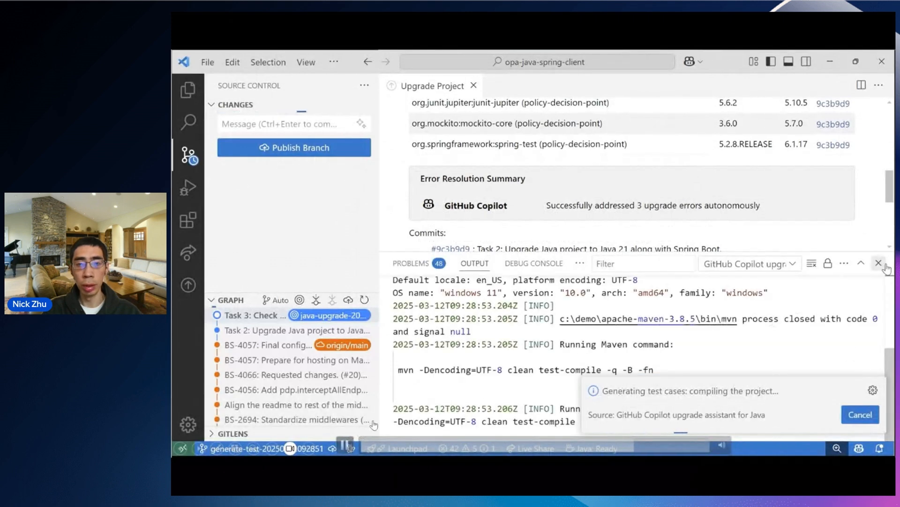
pyautogui.moveTo(883, 262)
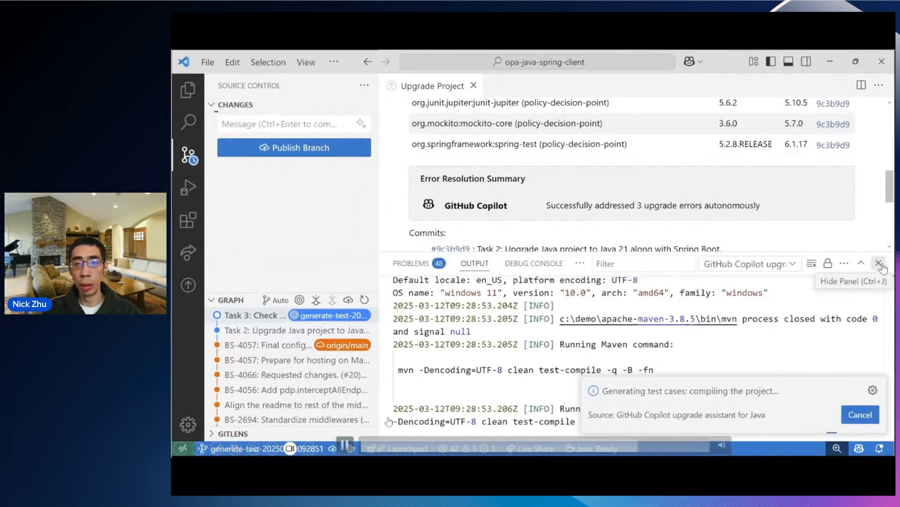
# - Hide the Output panel while new test classes and pom.xml changes are written
pyautogui.click(882, 263)
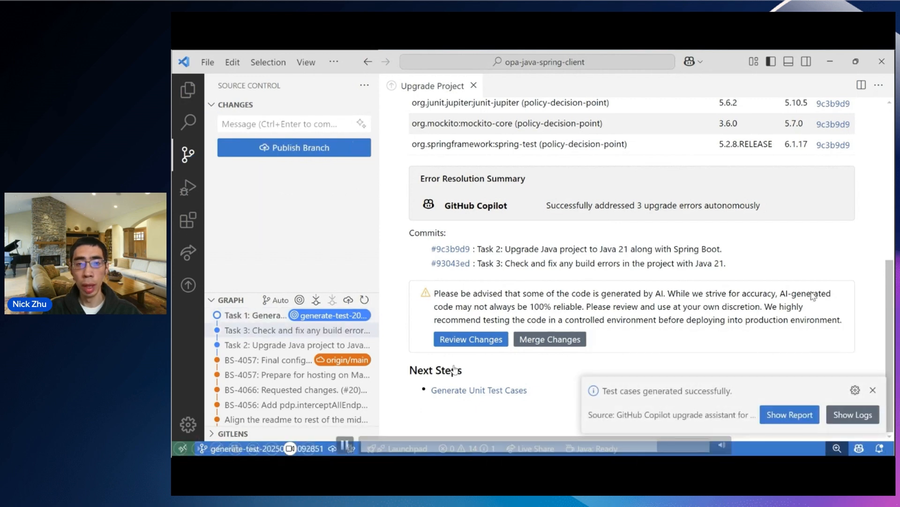
pyautogui.click(789, 413)
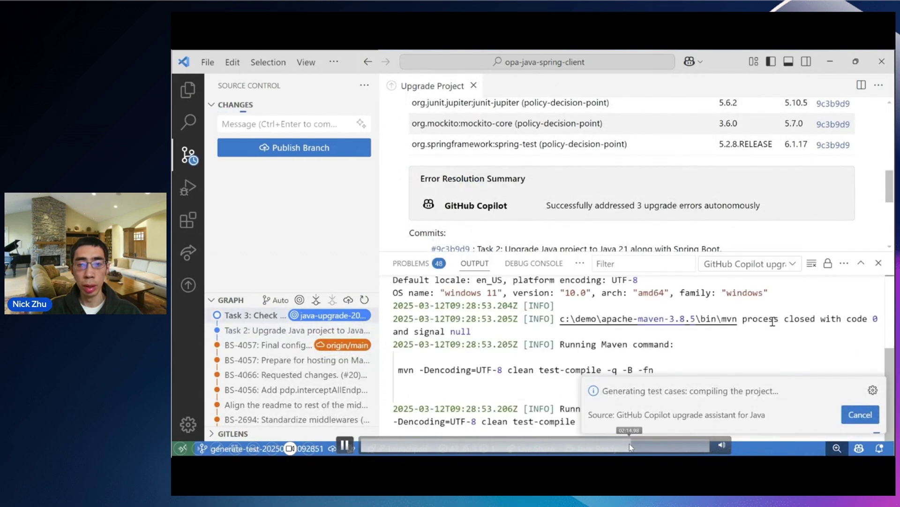
pyautogui.moveTo(878, 262)
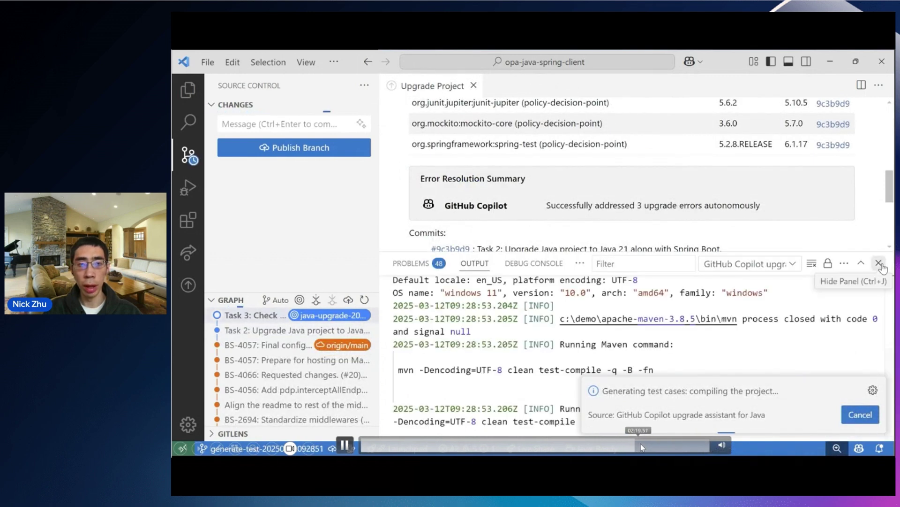
pyautogui.click(883, 263)
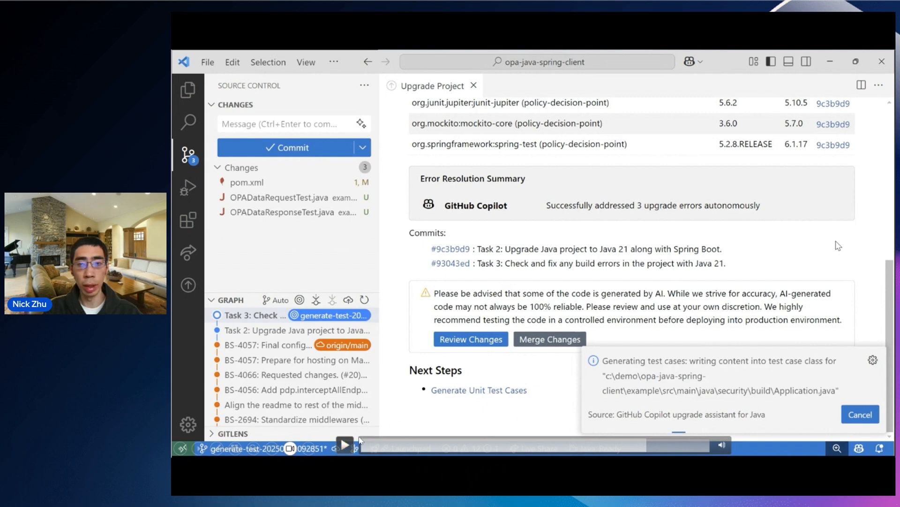
# - Open TestReport.md and scroll both sections: 32 tests passing before, 56 after
pyautogui.click(344, 444)
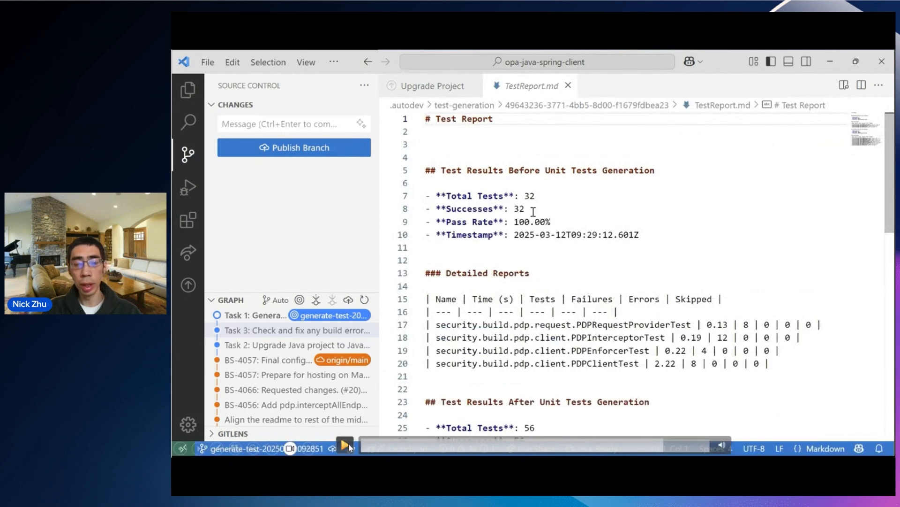
pyautogui.moveTo(474, 351)
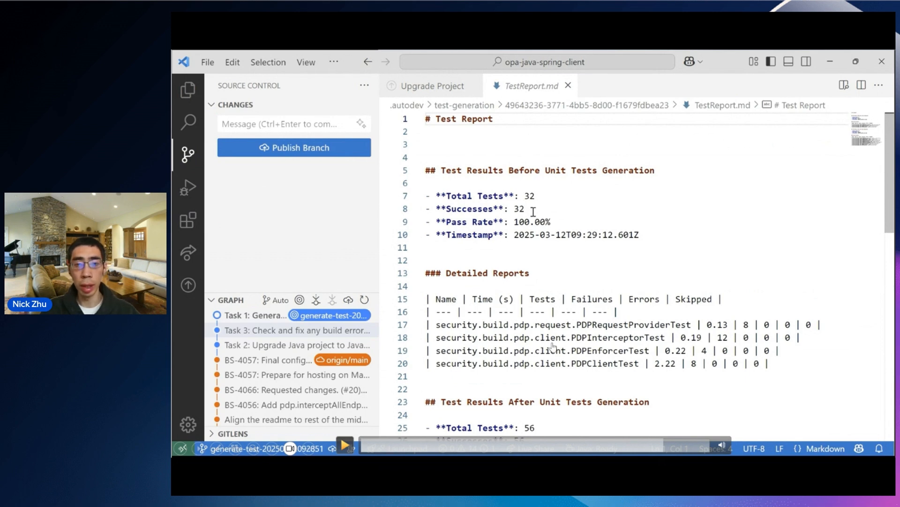
pyautogui.moveTo(682, 446)
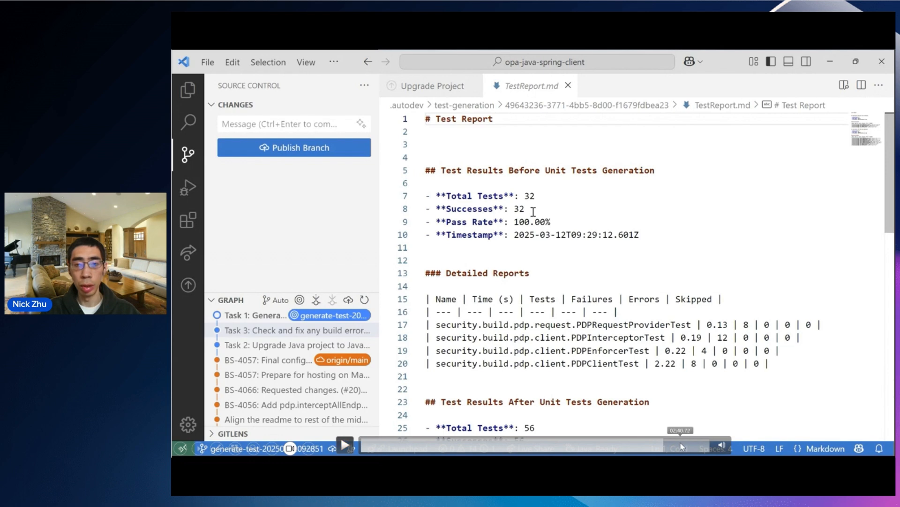
pyautogui.scroll(-3)
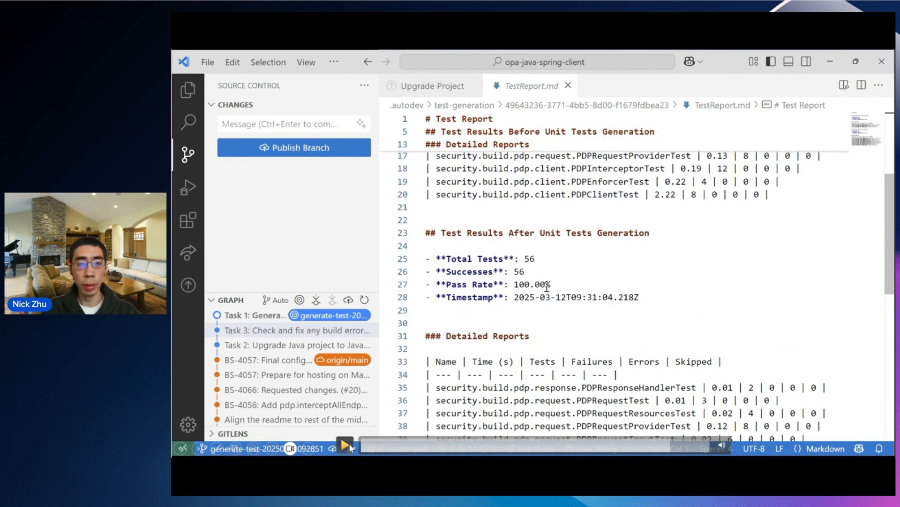
pyautogui.scroll(-3)
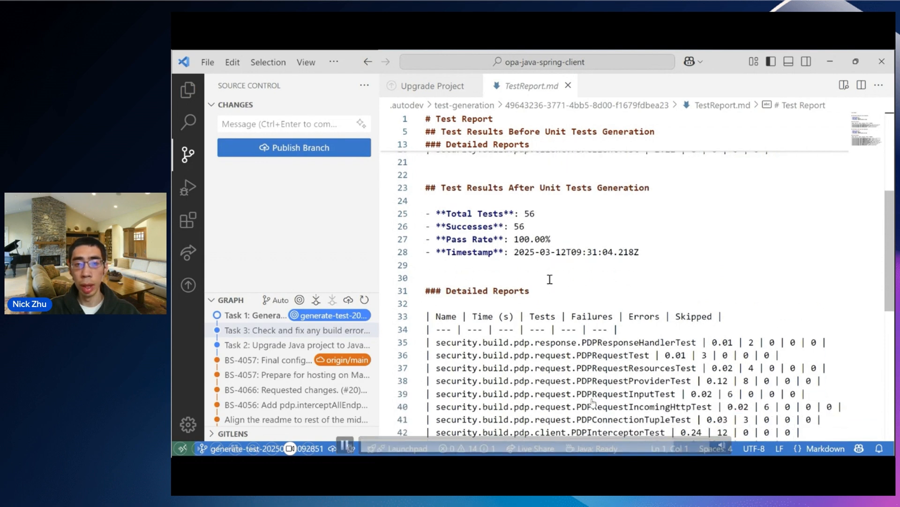
pyautogui.scroll(-3)
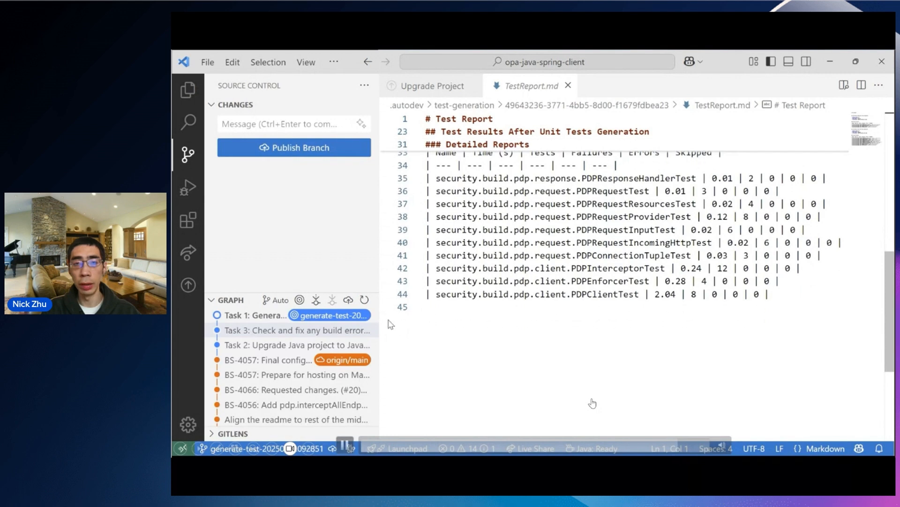
# - Review the test commit's 13 changed files including OPAVoter tests, then close the diff
pyautogui.click(256, 316)
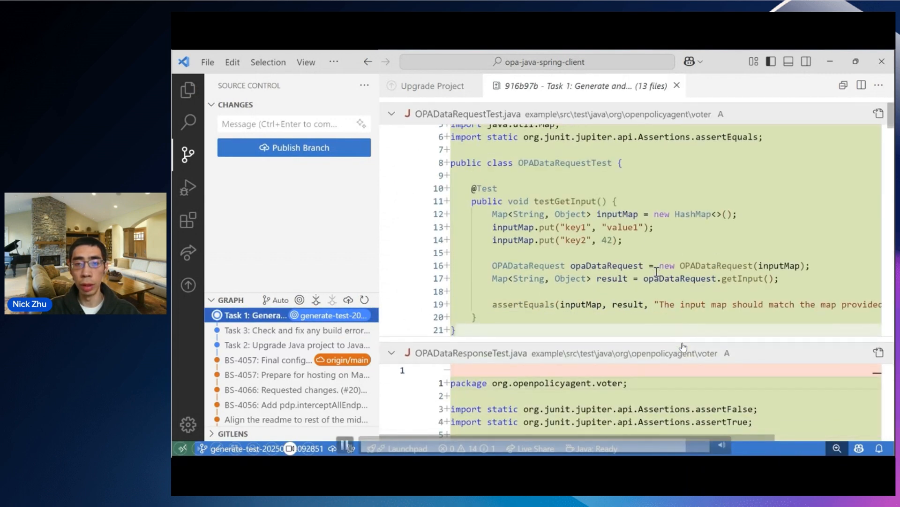
pyautogui.scroll(-3)
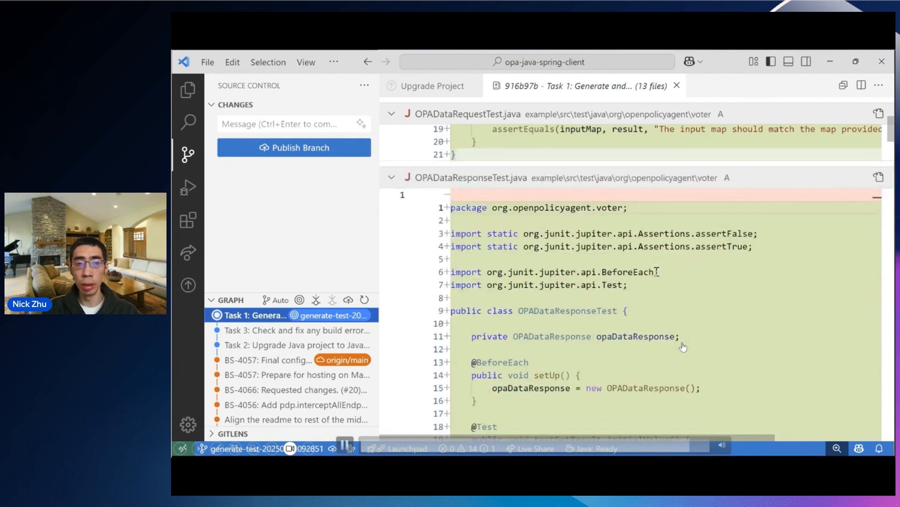
pyautogui.scroll(-3)
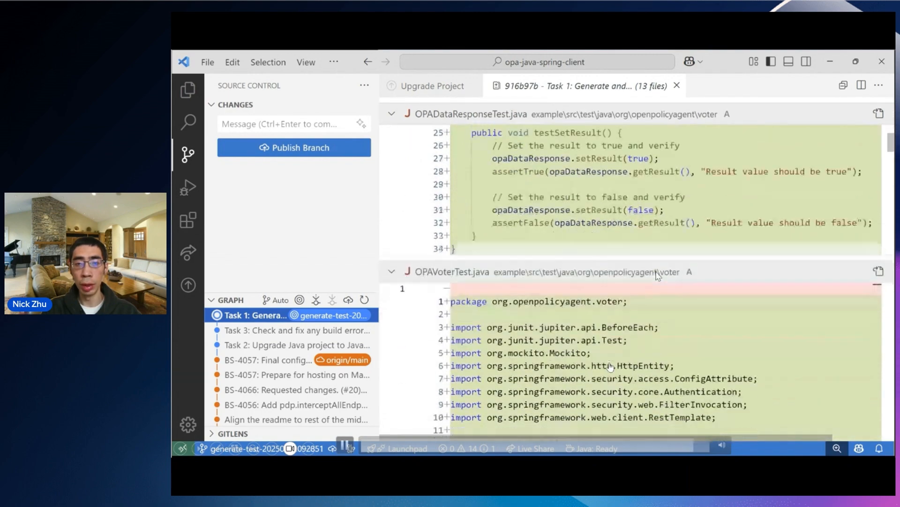
pyautogui.scroll(-3)
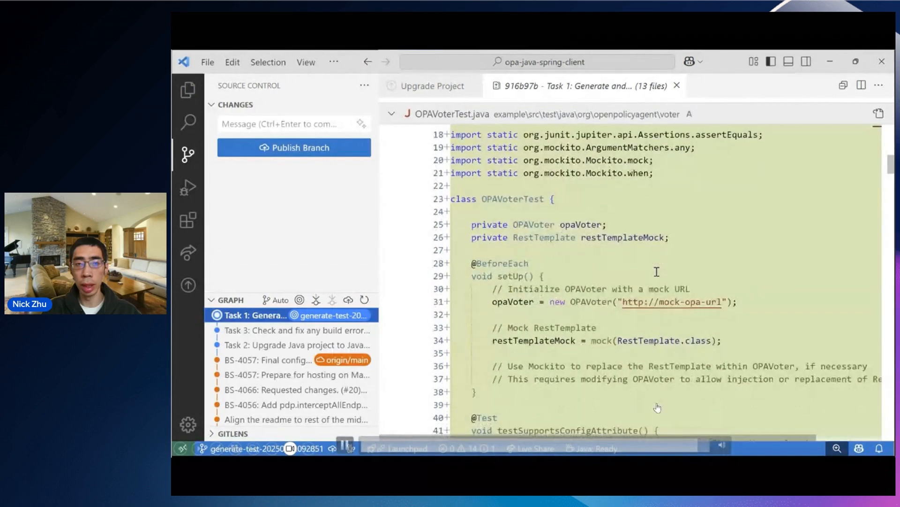
pyautogui.scroll(-3)
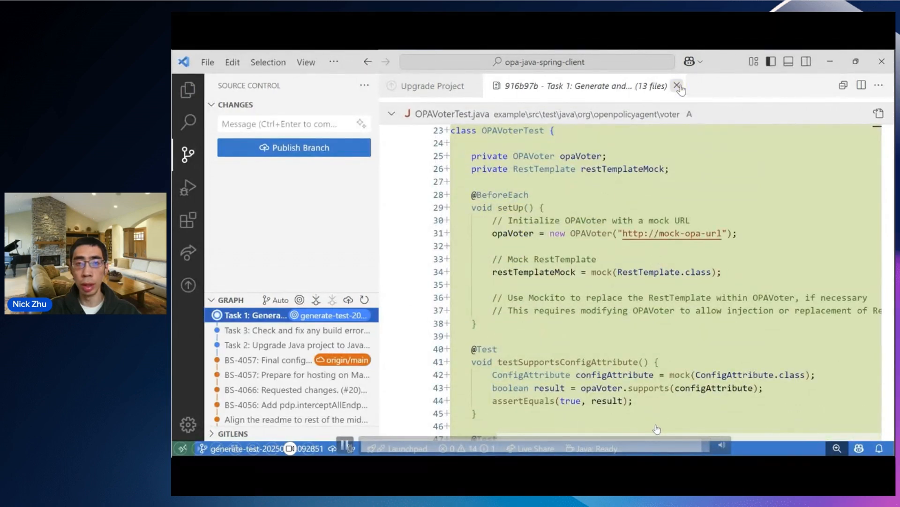
pyautogui.click(678, 86)
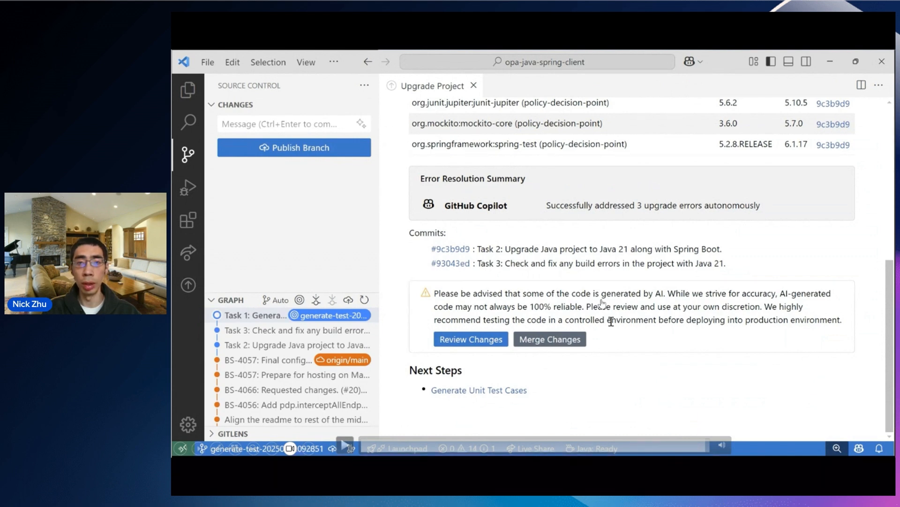
pyautogui.moveTo(538, 313)
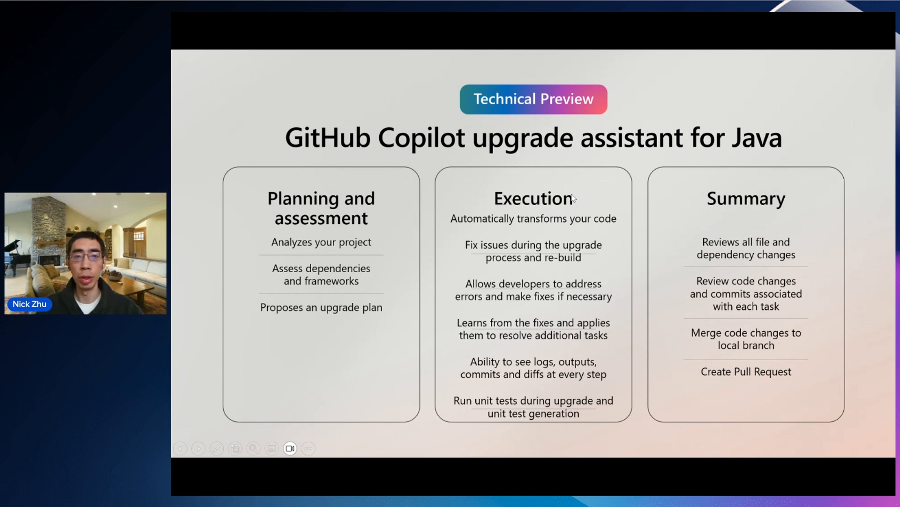
pyautogui.moveTo(592, 192)
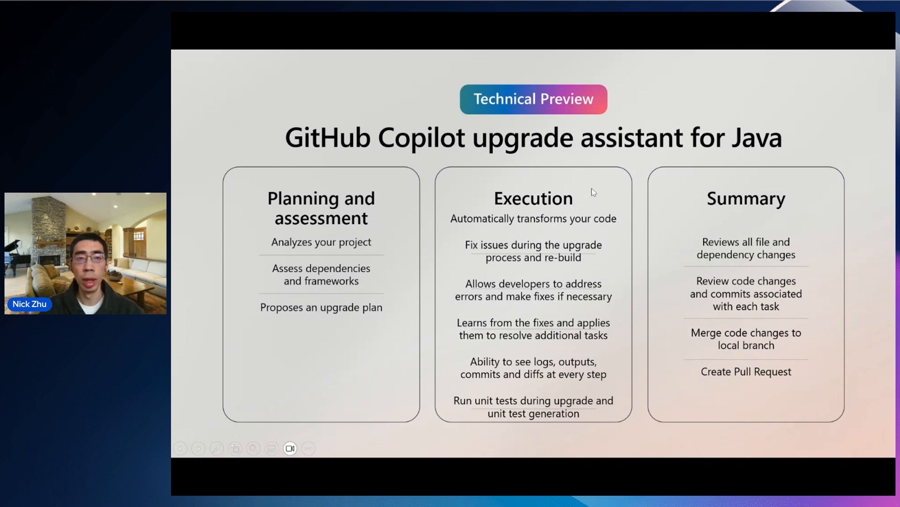
pyautogui.moveTo(603, 179)
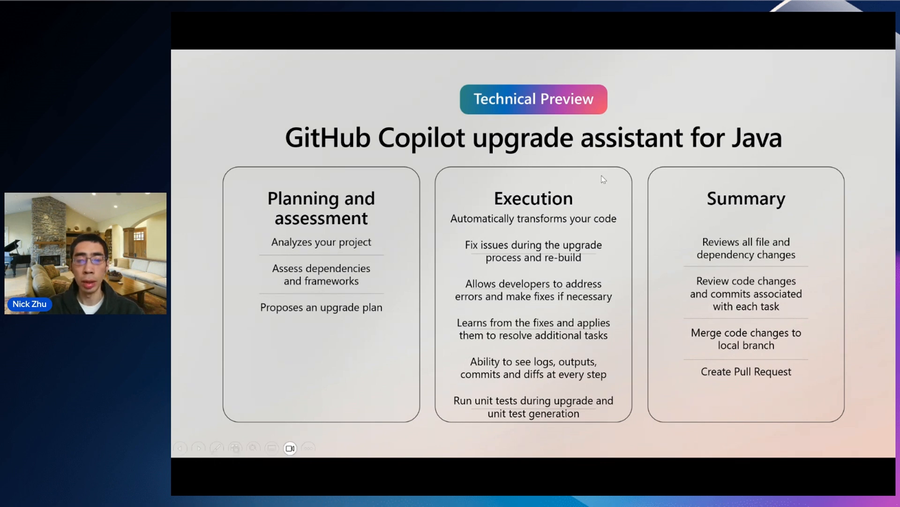